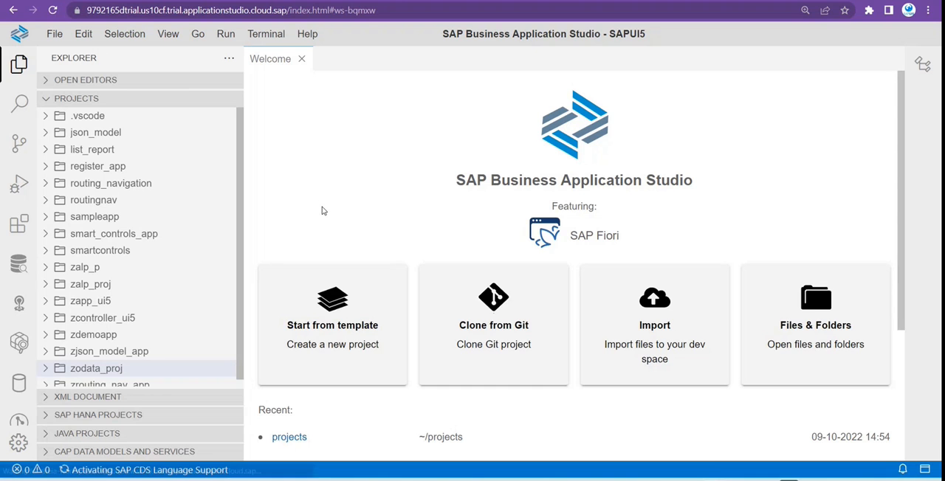
mouse_move(338, 322)
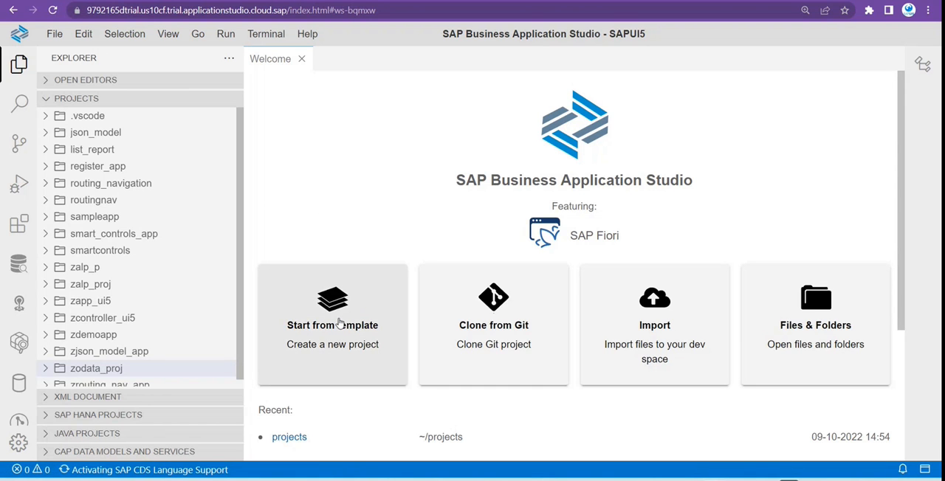
mouse_move(374, 327)
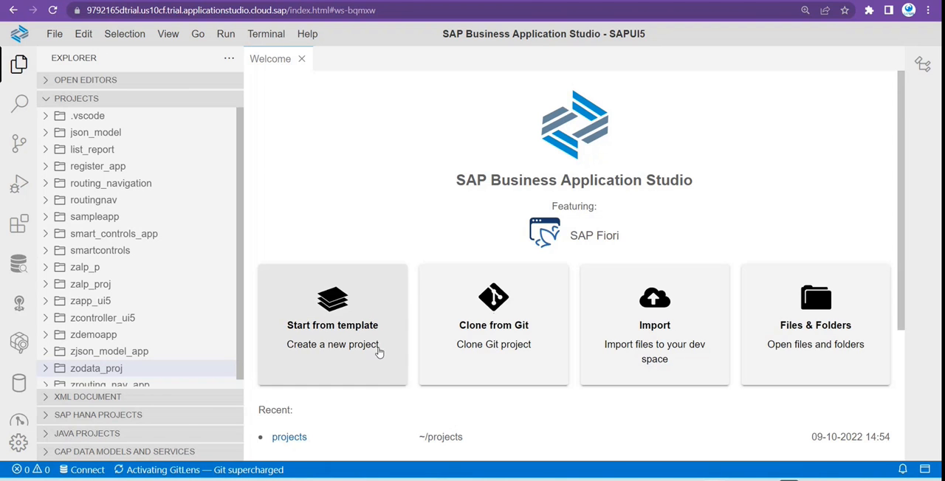
mouse_move(355, 321)
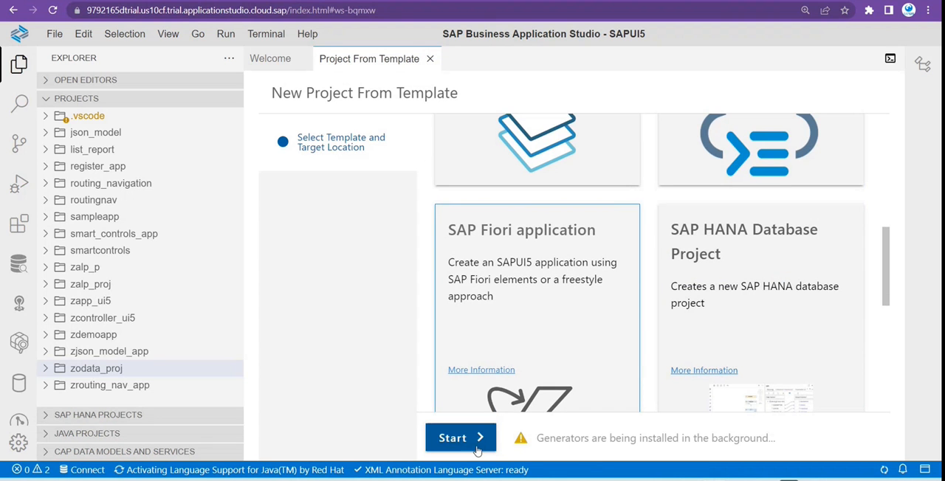
Start the new-project wizard with the SAP Fiori application template.
click(452, 438)
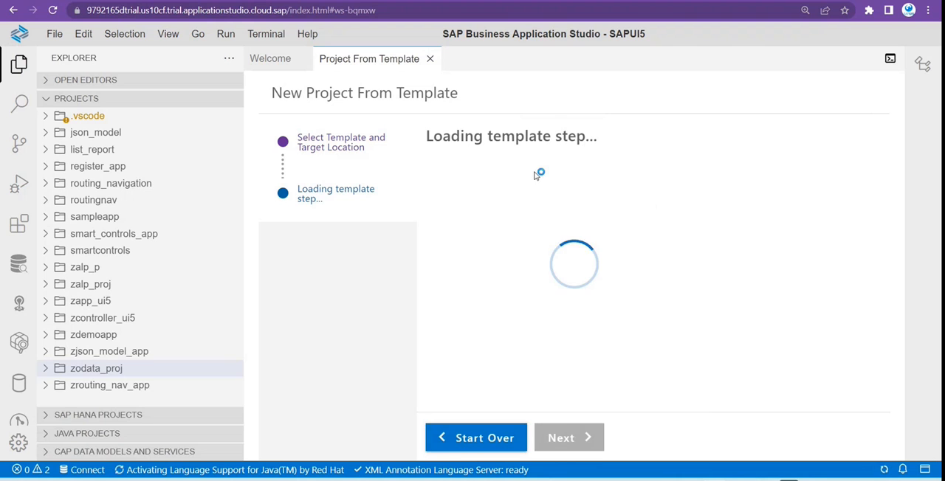
mouse_move(567, 289)
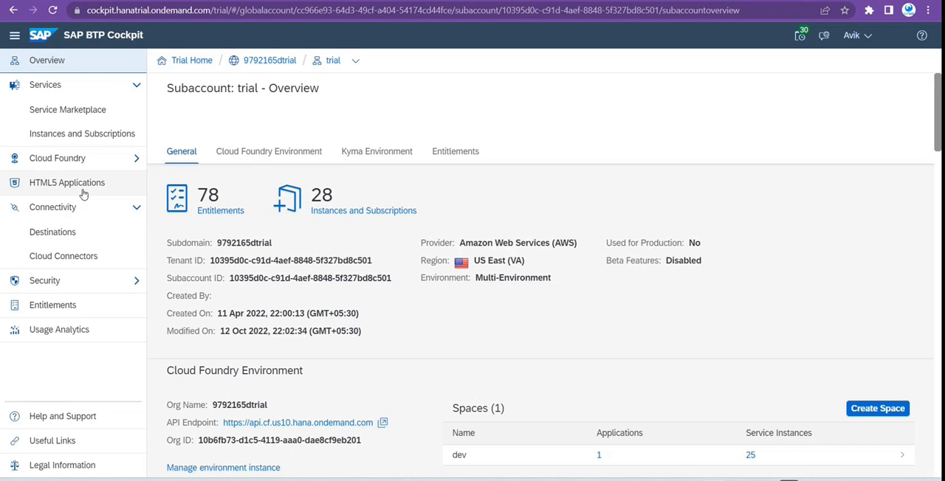
mouse_move(64, 256)
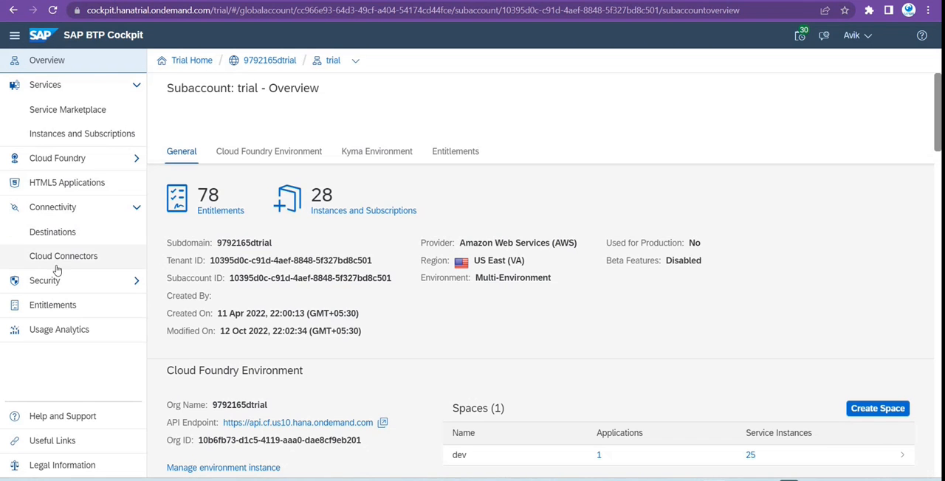
Review the subaccount's Cloud Connectors page showing the connected on-premise ABAP back end sap.onpremise:8788.
click(63, 256)
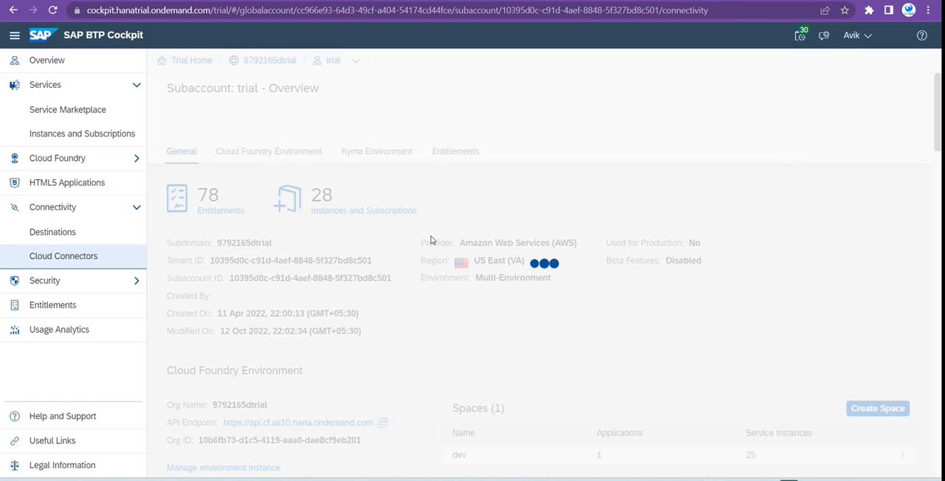
click(63, 255)
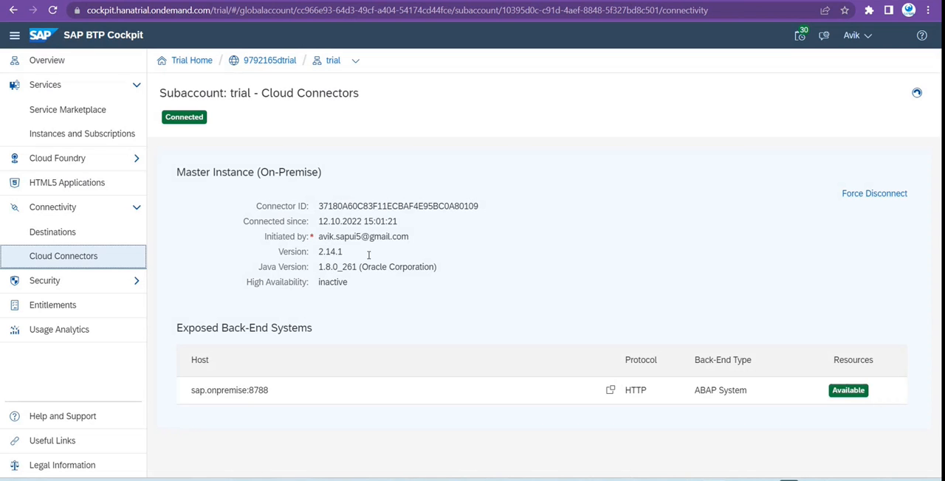
mouse_move(307, 196)
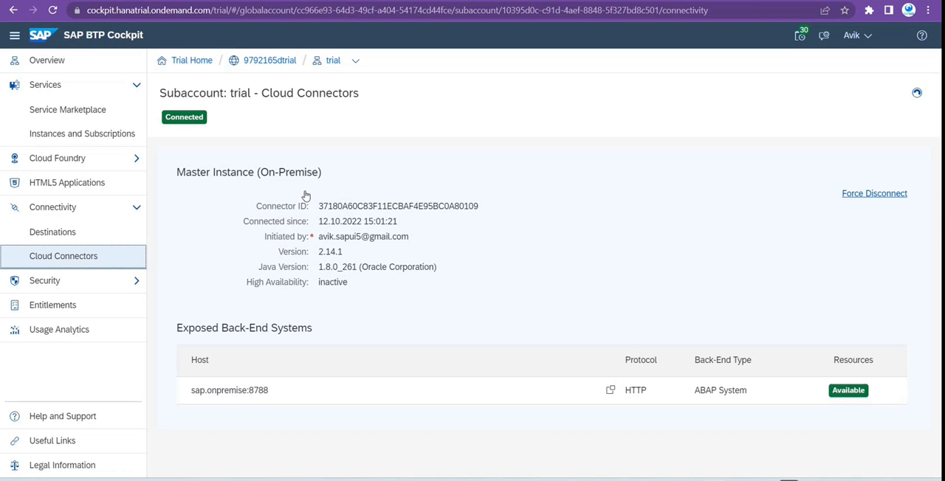
mouse_move(332, 153)
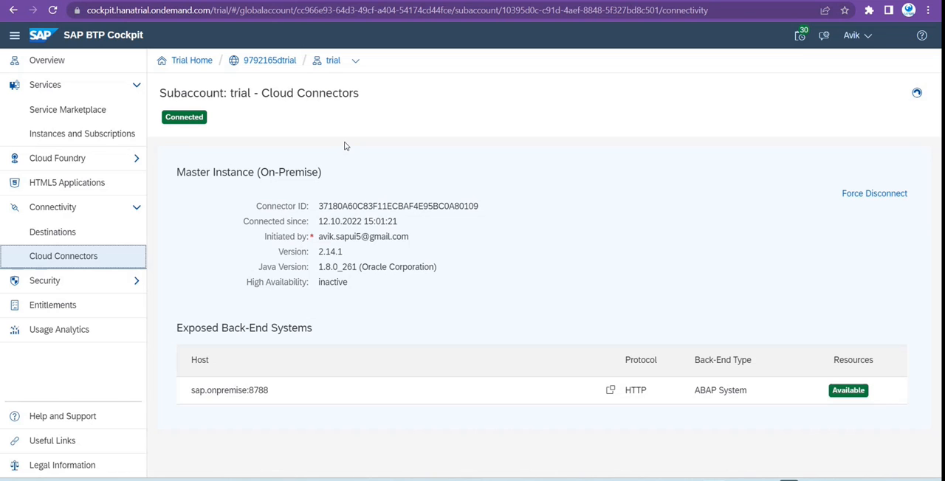
mouse_move(549, 173)
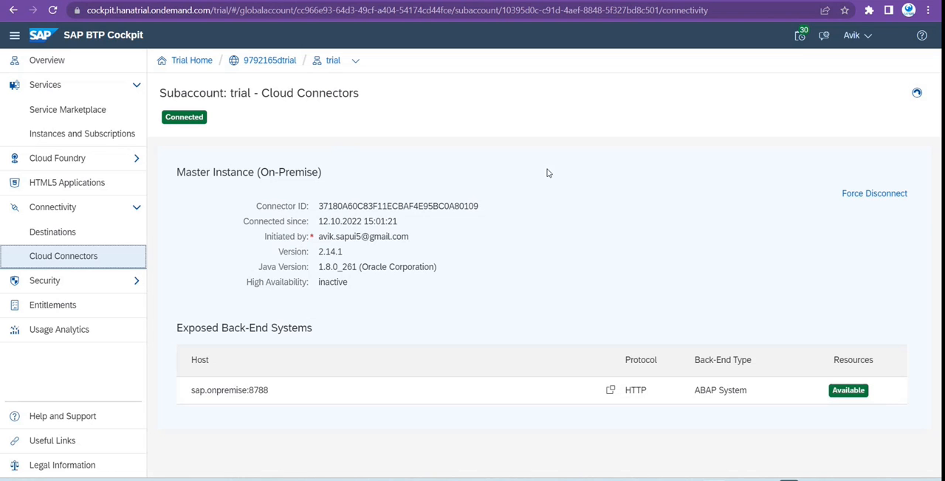
mouse_move(327, 184)
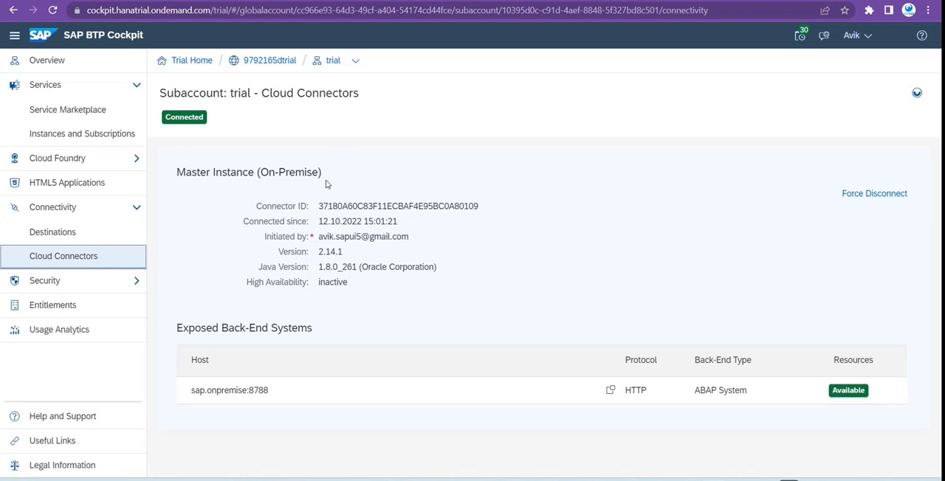
mouse_move(158, 204)
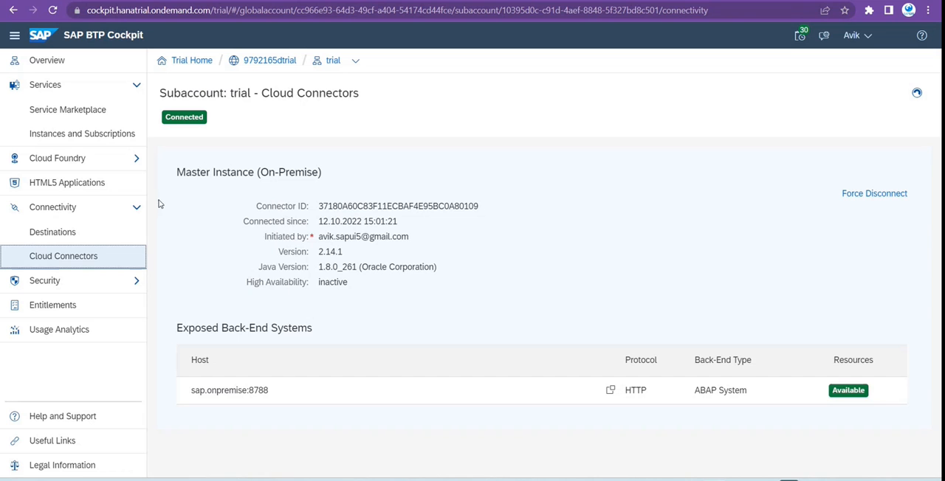
click(52, 231)
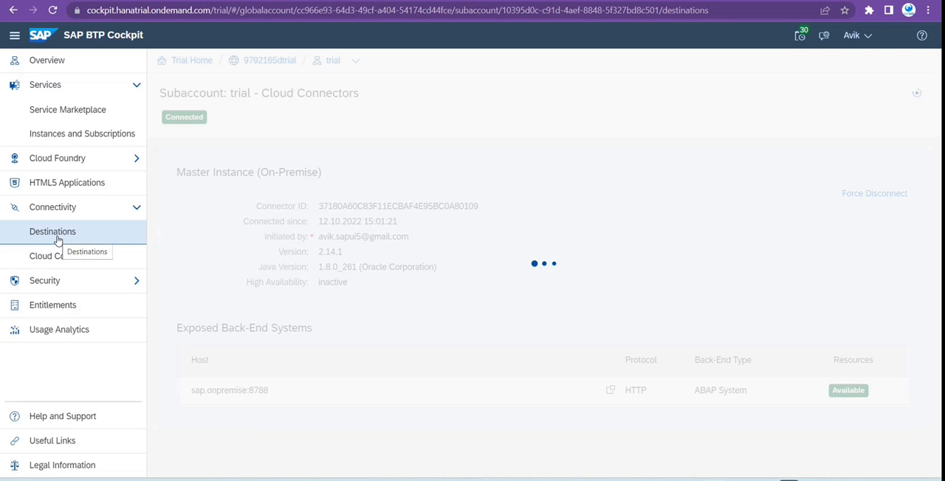
click(52, 231)
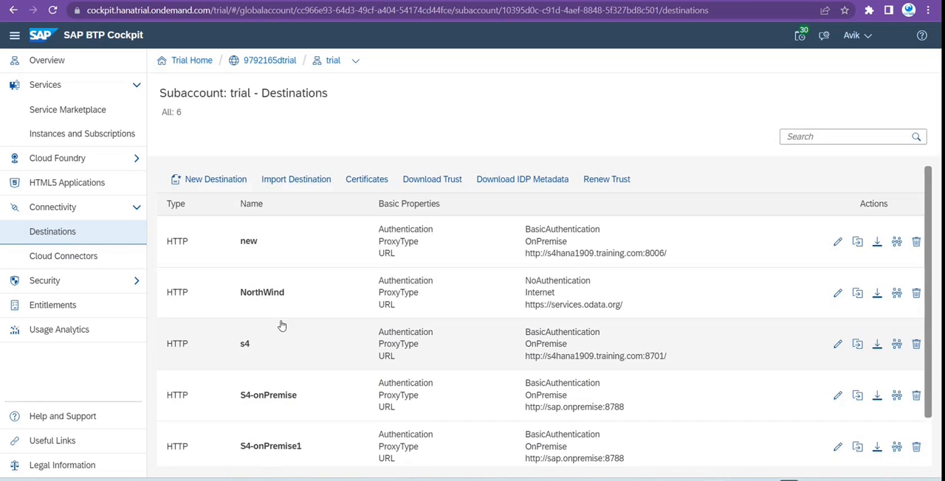
scroll(down, 3)
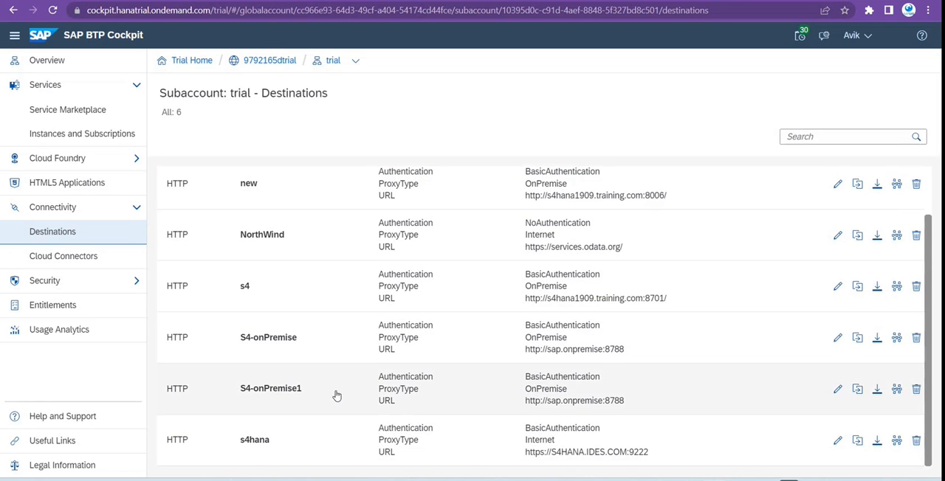
click(270, 388)
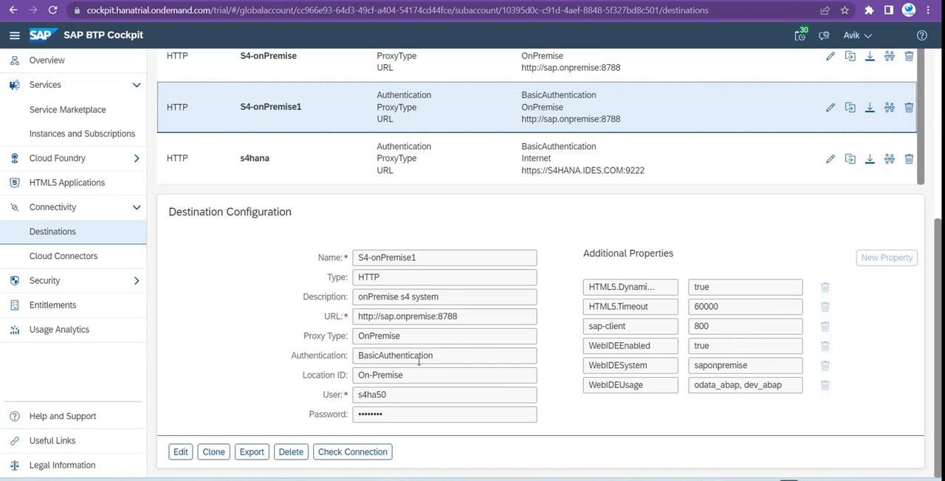
mouse_move(381, 331)
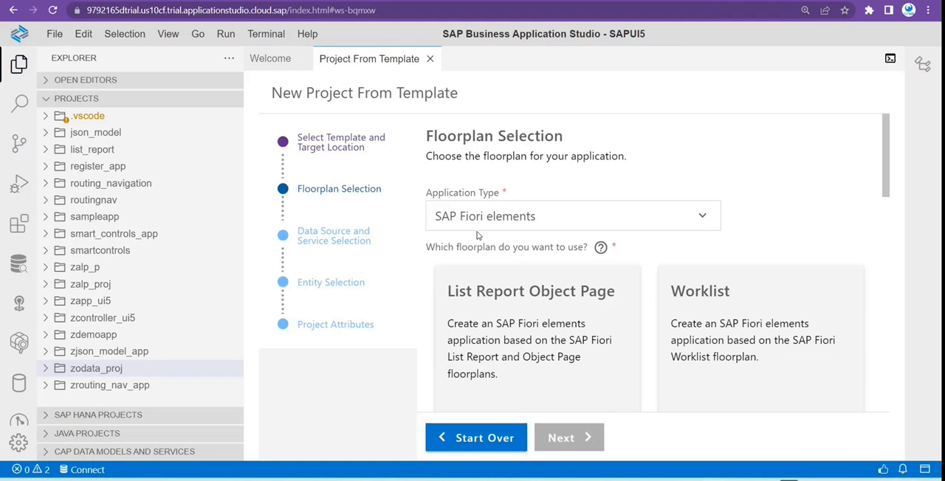
mouse_move(506, 190)
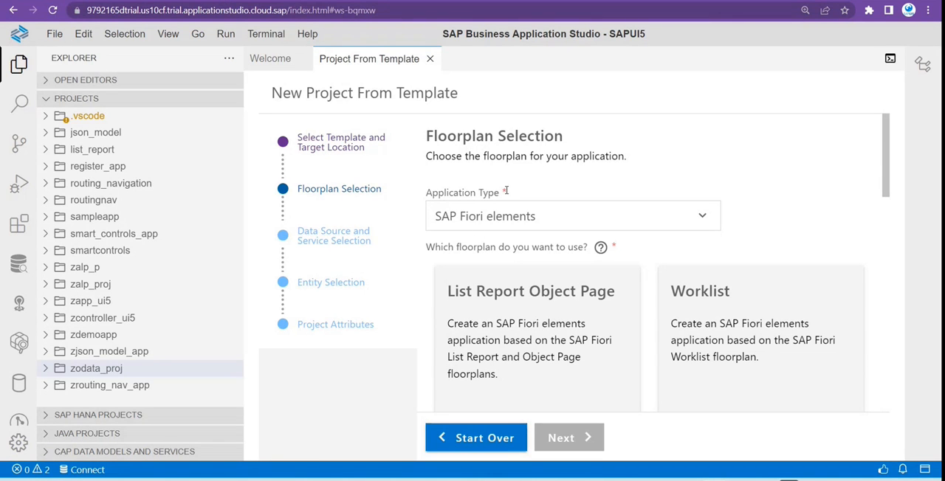
mouse_move(583, 187)
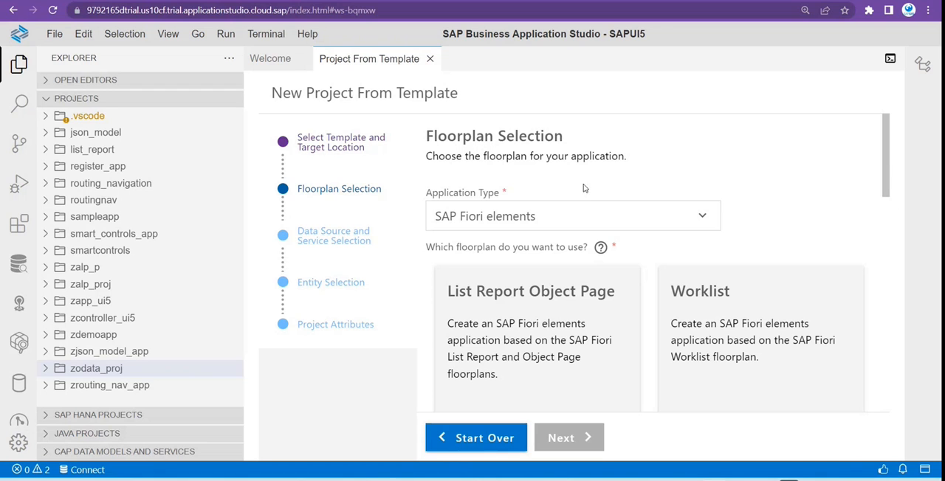
mouse_move(585, 196)
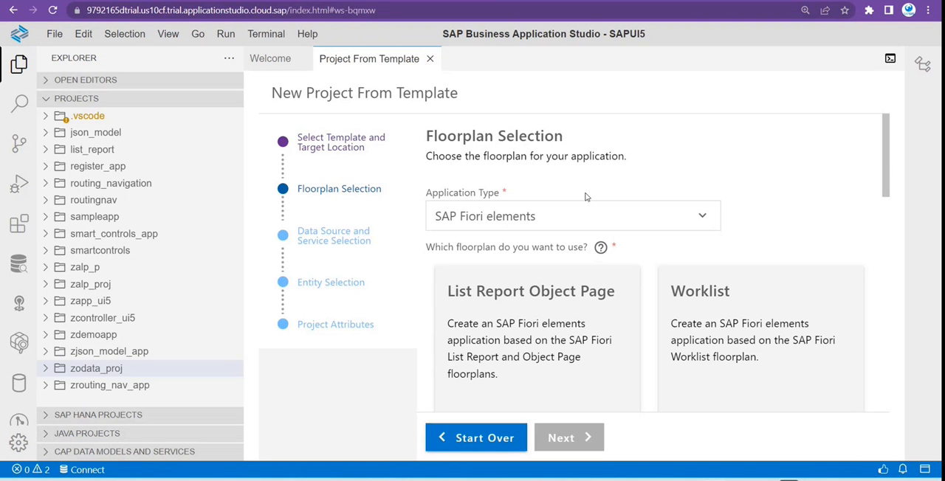
mouse_move(587, 185)
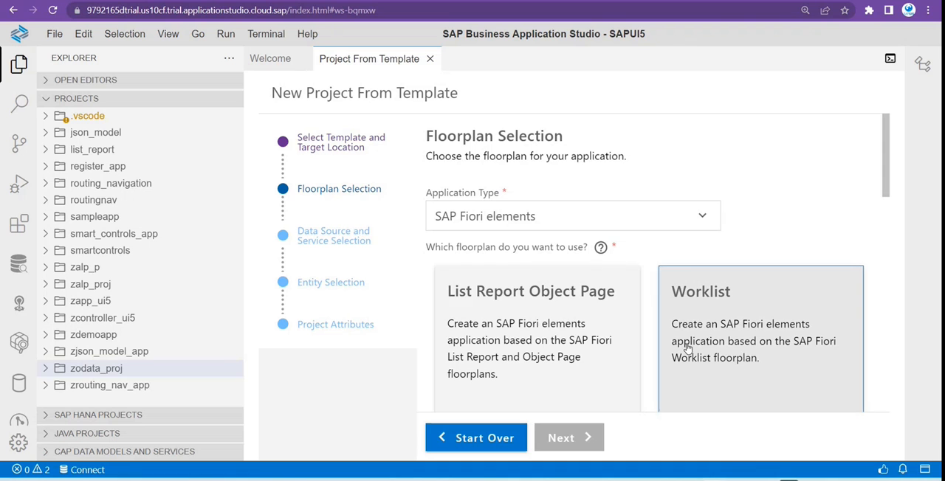
Review S4-onPremise1's additional properties: sap-client 800, WebIDE enabled, odata_abap and dev_abap usage.
click(530, 339)
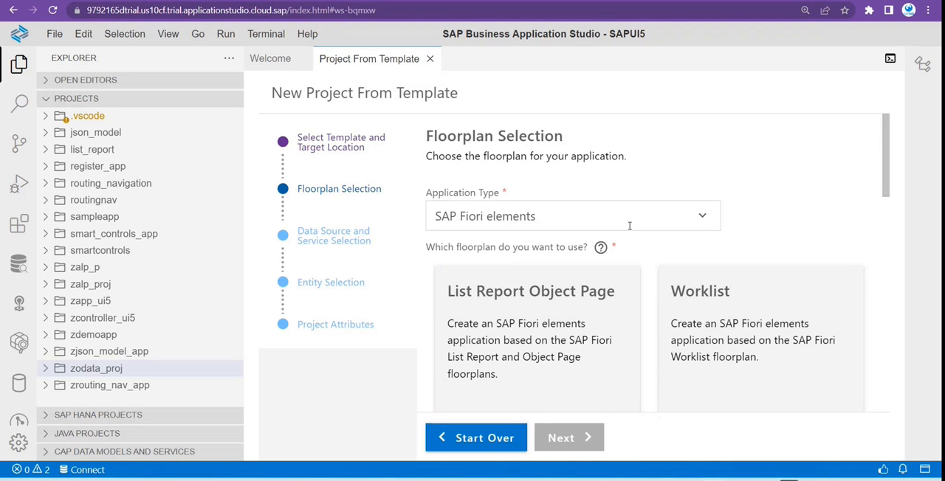
mouse_move(556, 192)
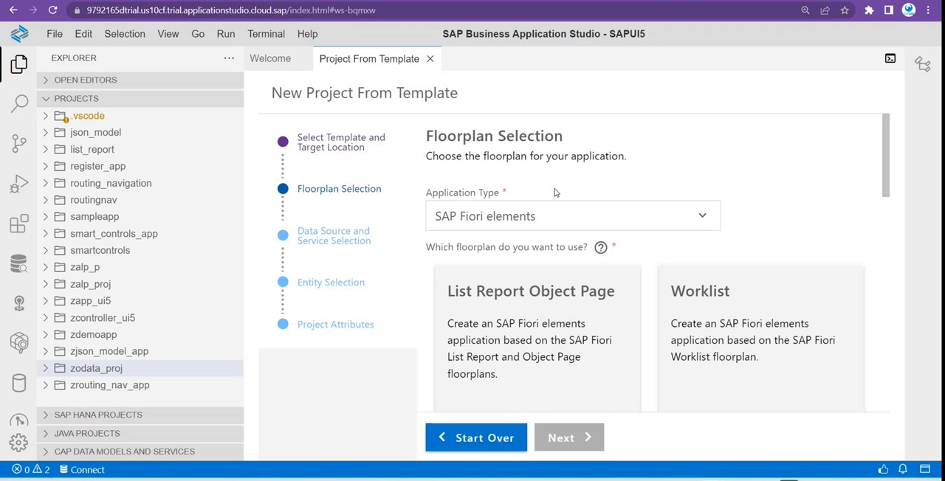
mouse_move(832, 195)
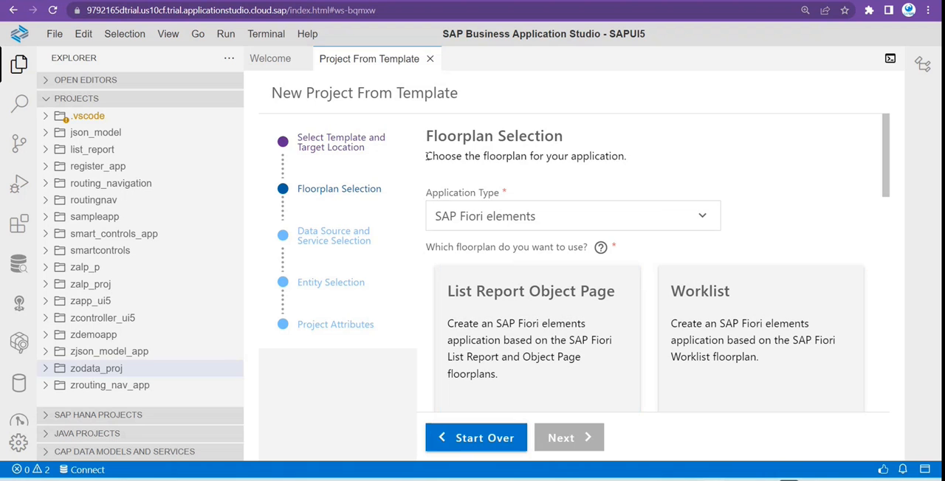
mouse_move(648, 161)
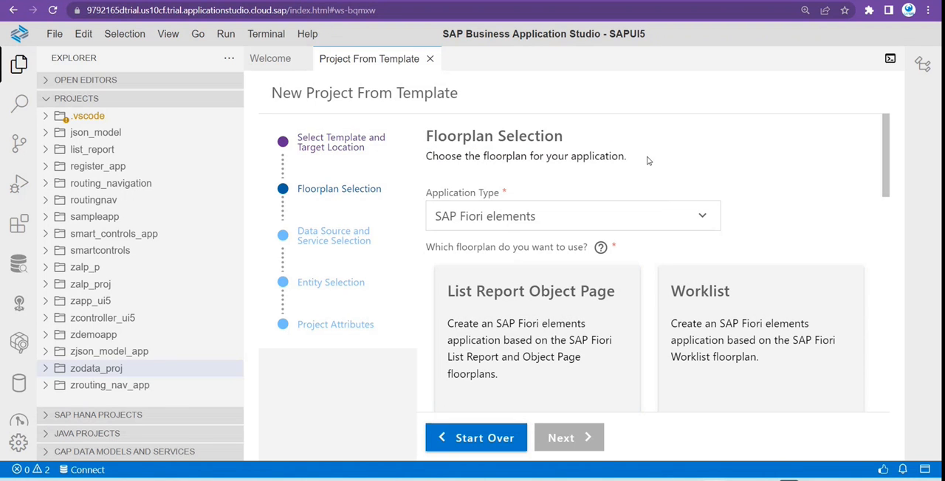
mouse_move(640, 340)
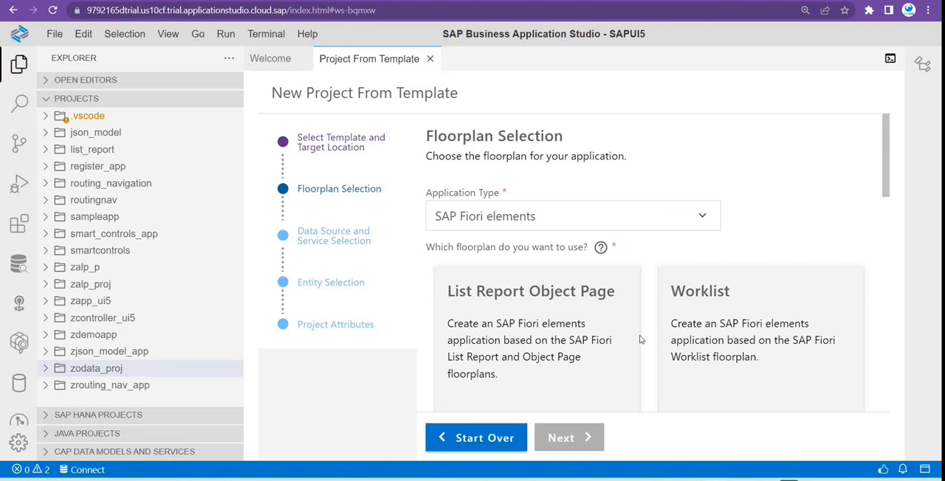
click(536, 340)
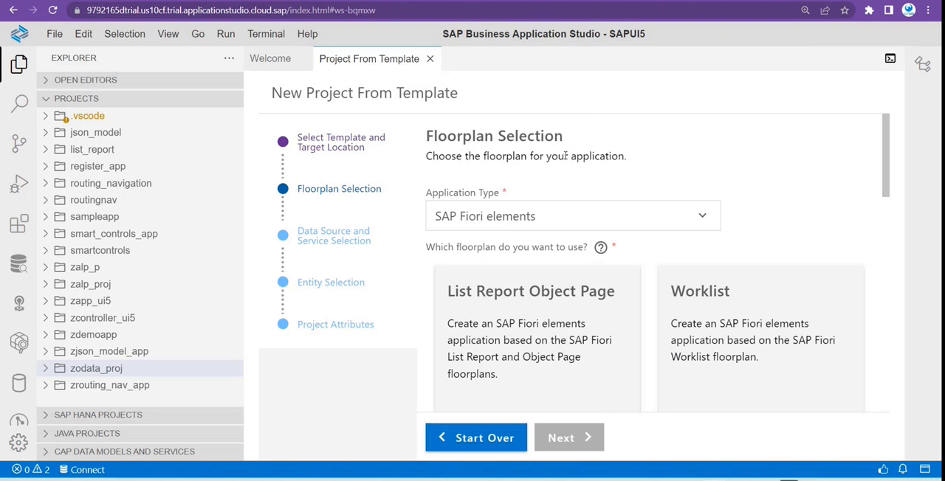
scroll(down, 3)
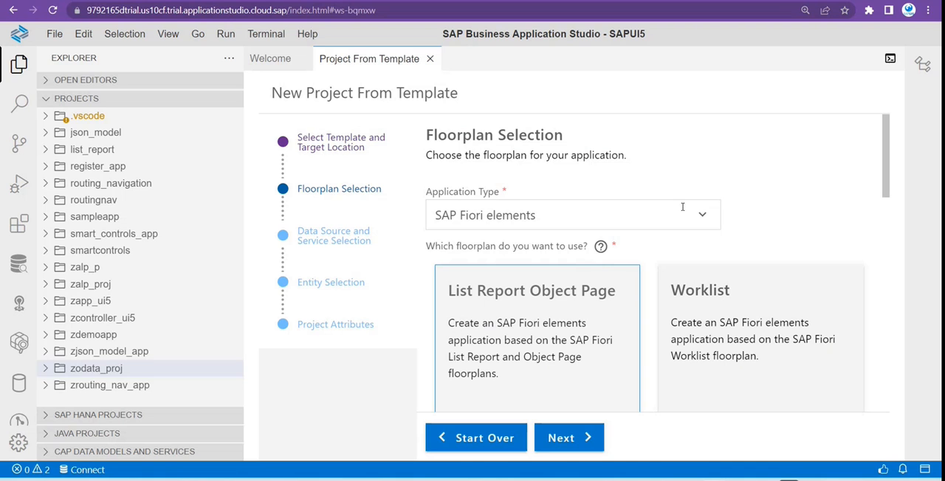
mouse_move(550, 227)
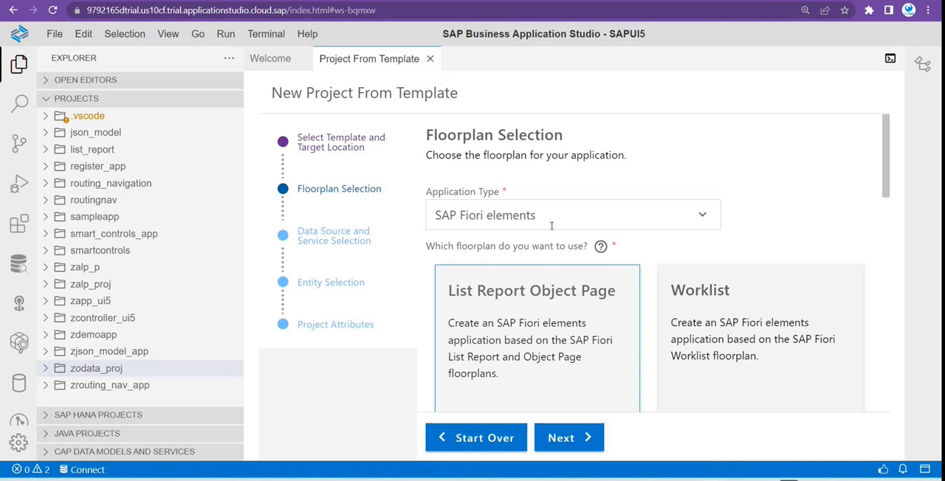
mouse_move(614, 356)
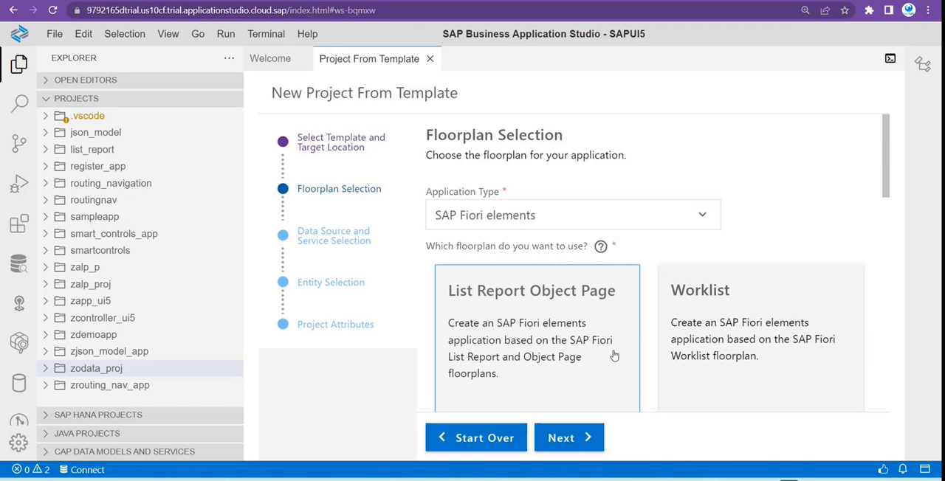
scroll(down, 3)
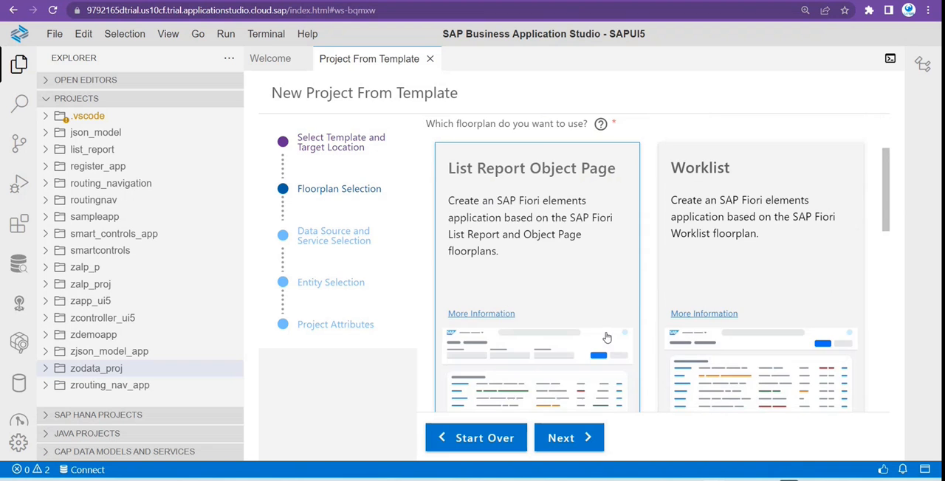
scroll(down, 3)
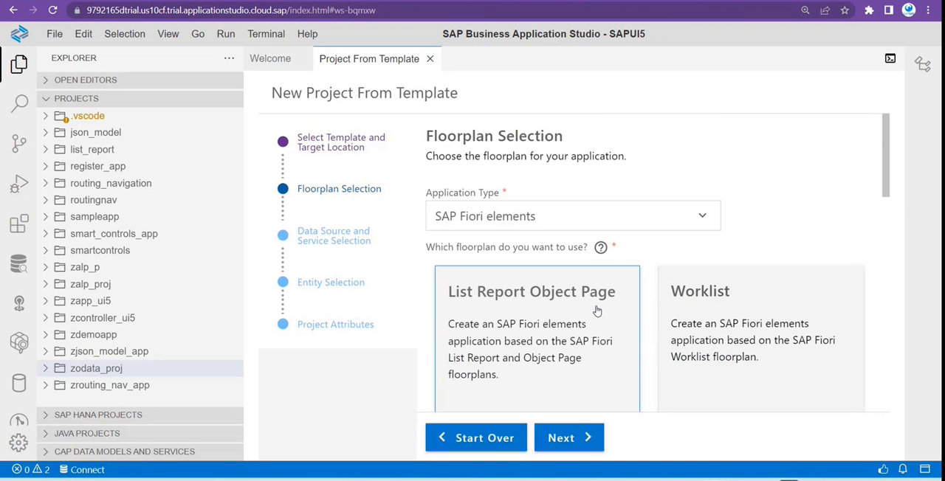
mouse_move(787, 223)
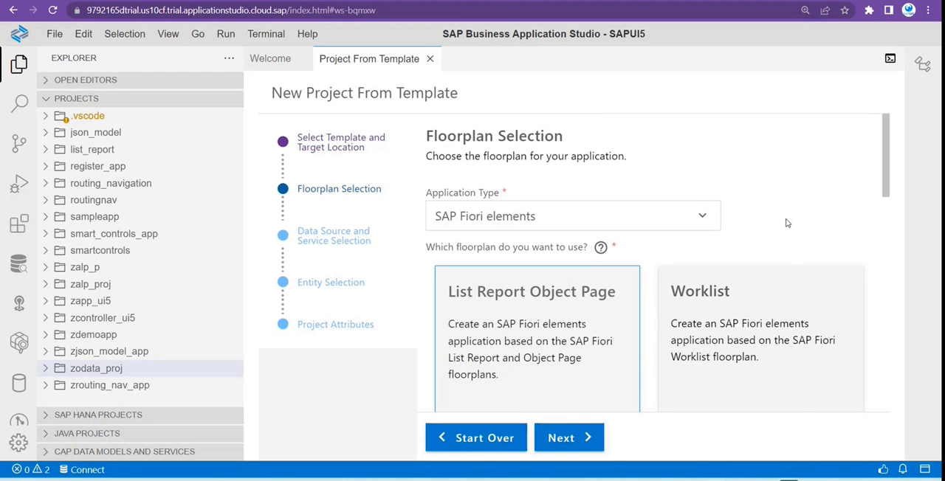
scroll(down, 3)
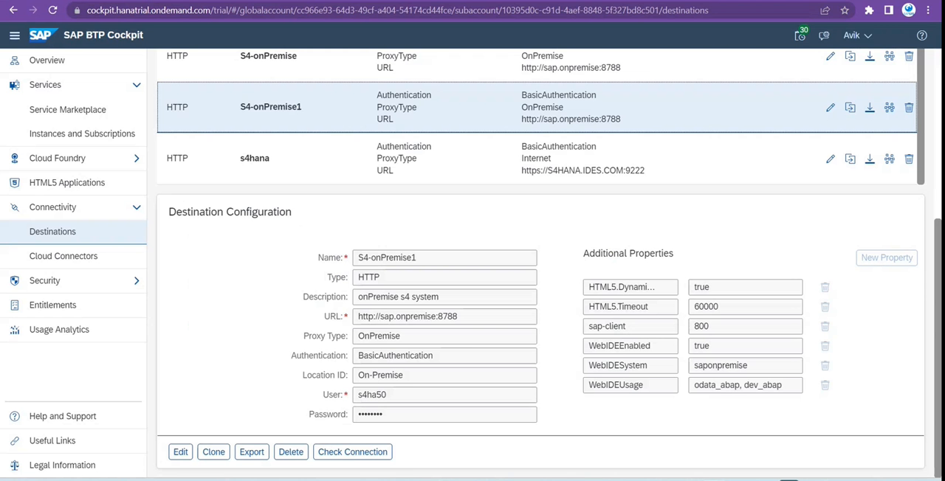
mouse_move(342, 255)
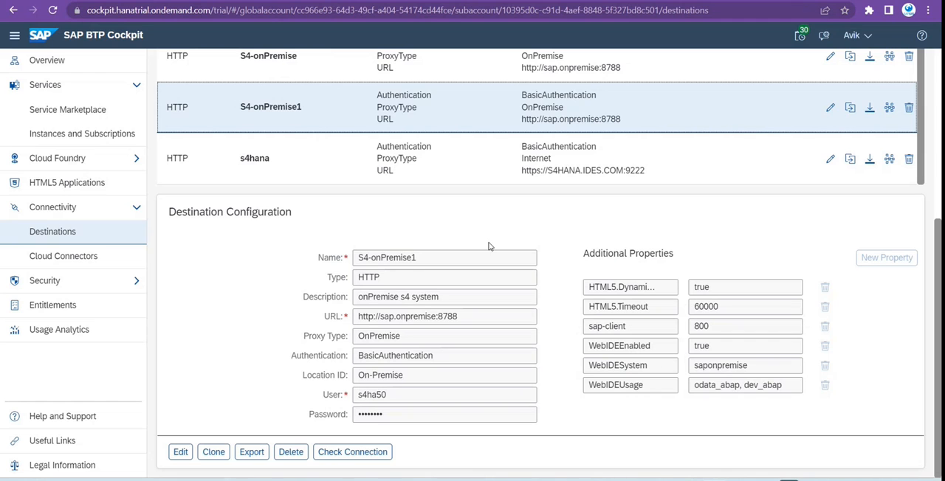
mouse_move(729, 405)
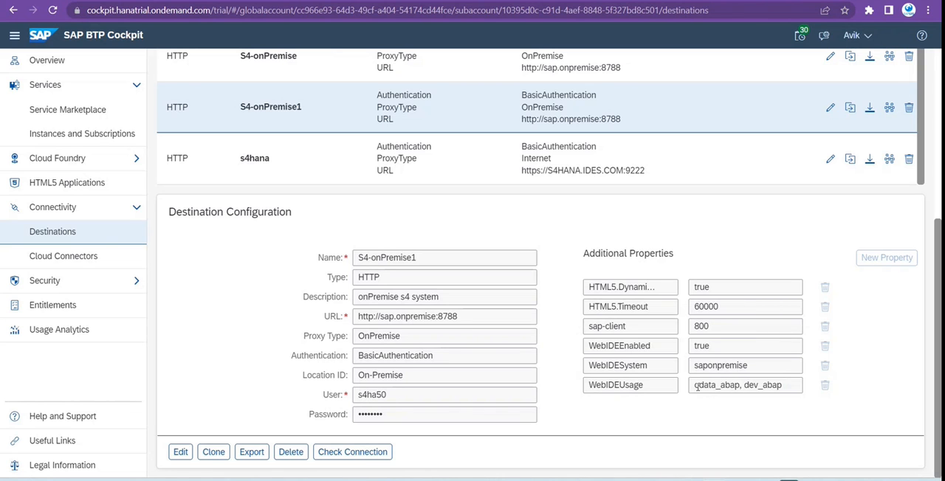
Inspect the WebIDEUsage, HTML5.DynamicDestination and HTML5.Timeout 60000 properties of S4-onPremise1.
double_click(745, 384)
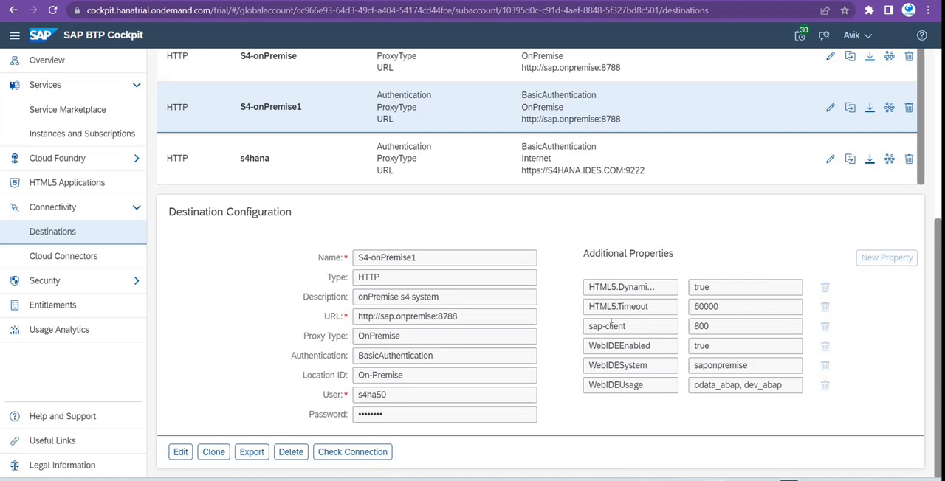
mouse_move(602, 300)
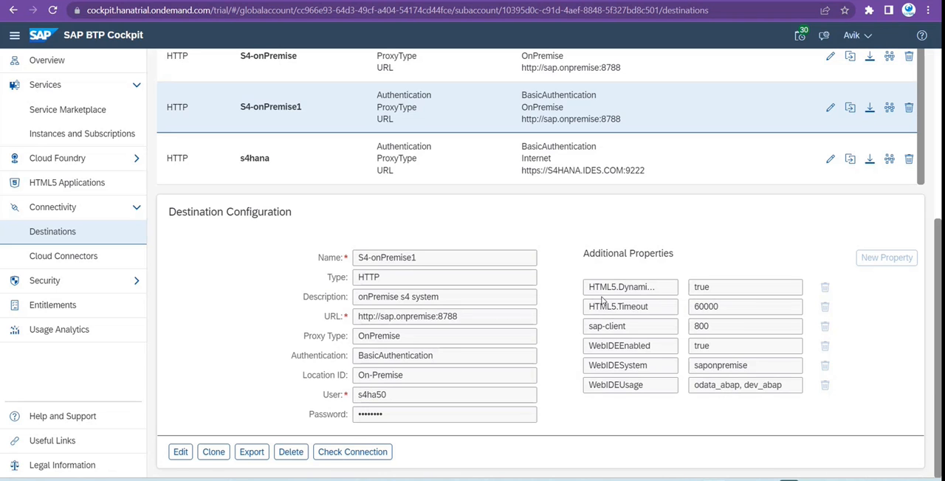
double_click(629, 286)
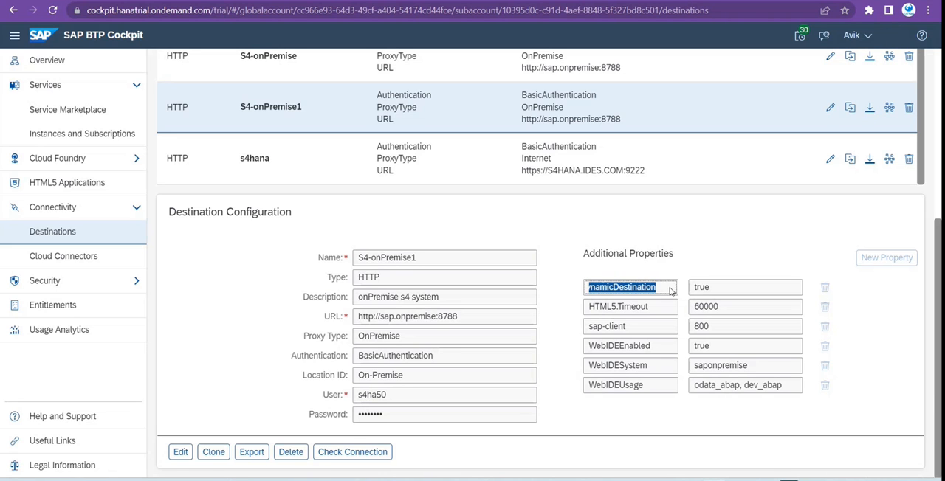
click(630, 306)
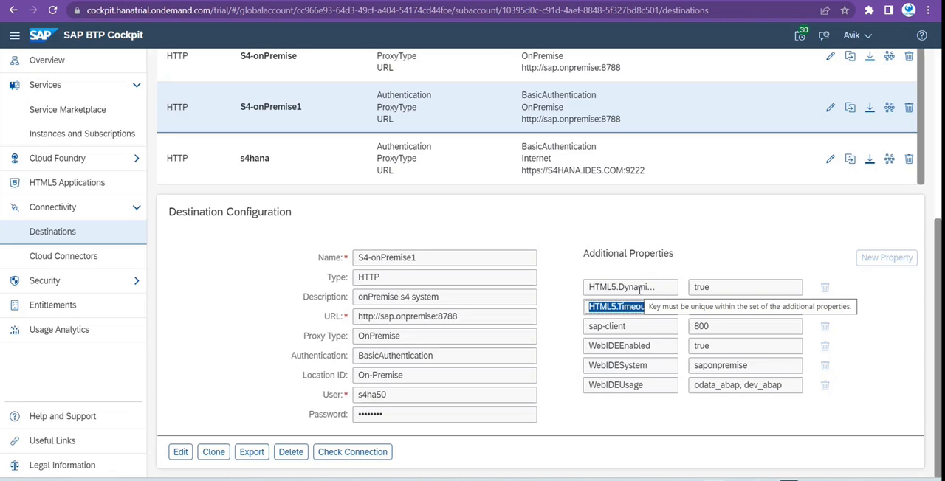
text(60000)
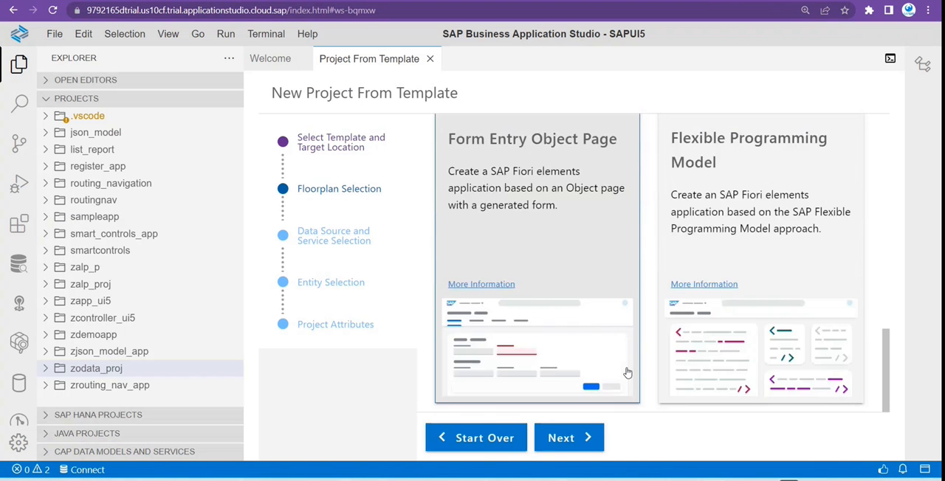
Choose the List Report Object Page floorplan and set the data source to Connect to a System.
click(568, 438)
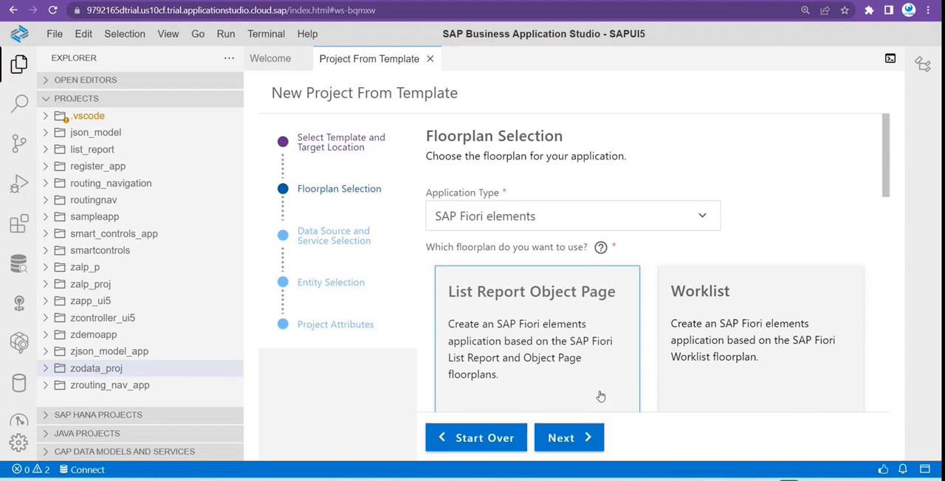
click(569, 438)
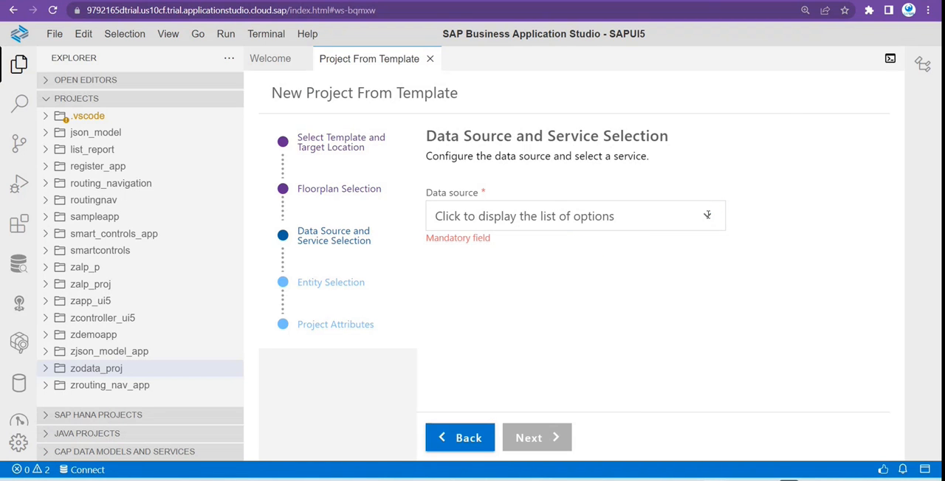
click(575, 215)
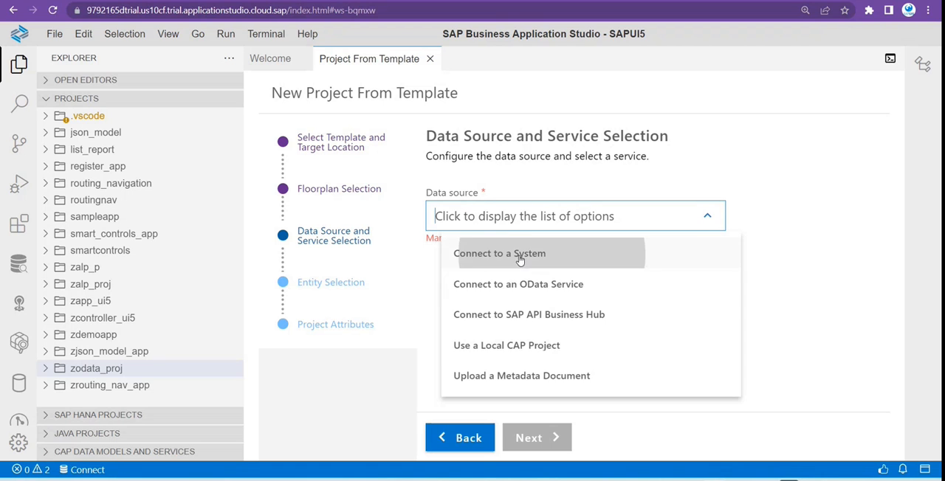
click(500, 253)
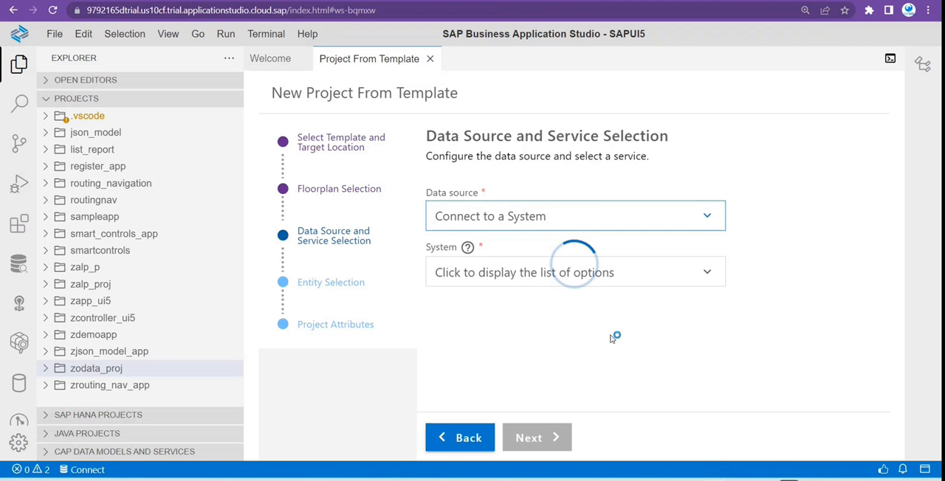
mouse_move(693, 335)
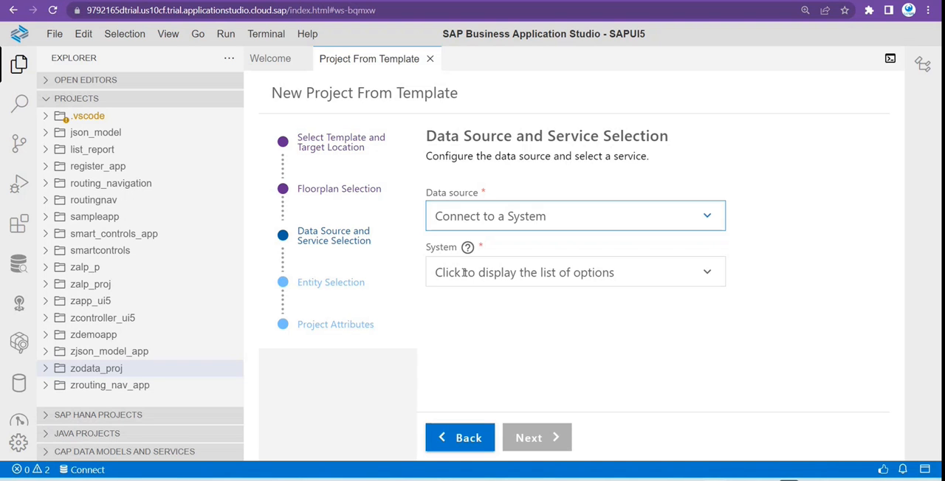
Select S4-onPremise1 as the system for the data source.
click(574, 272)
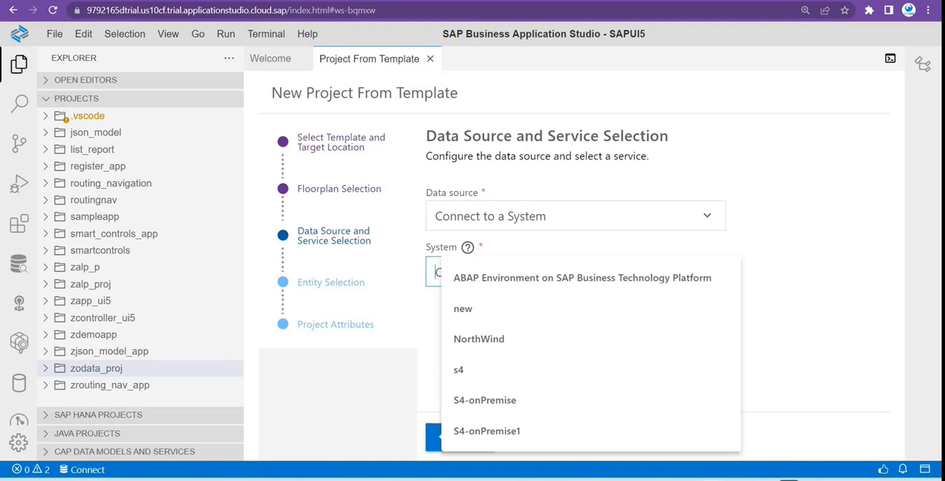
click(486, 431)
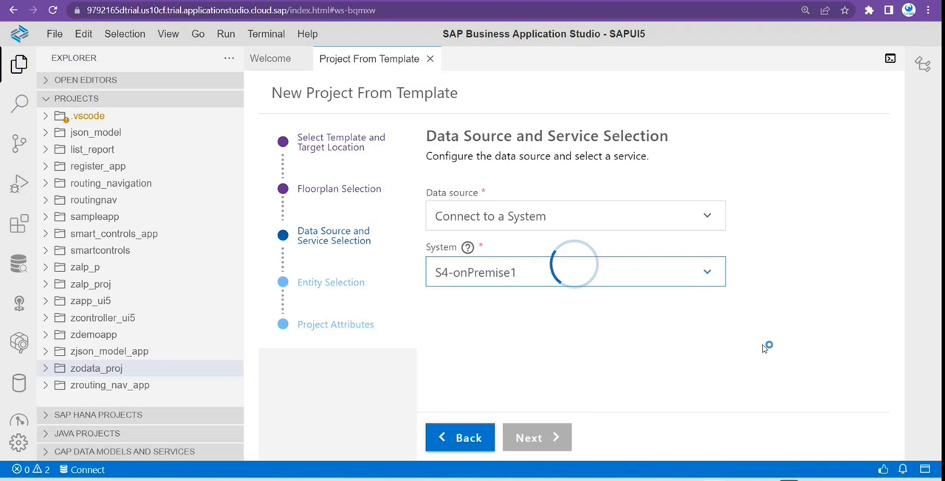
mouse_move(770, 345)
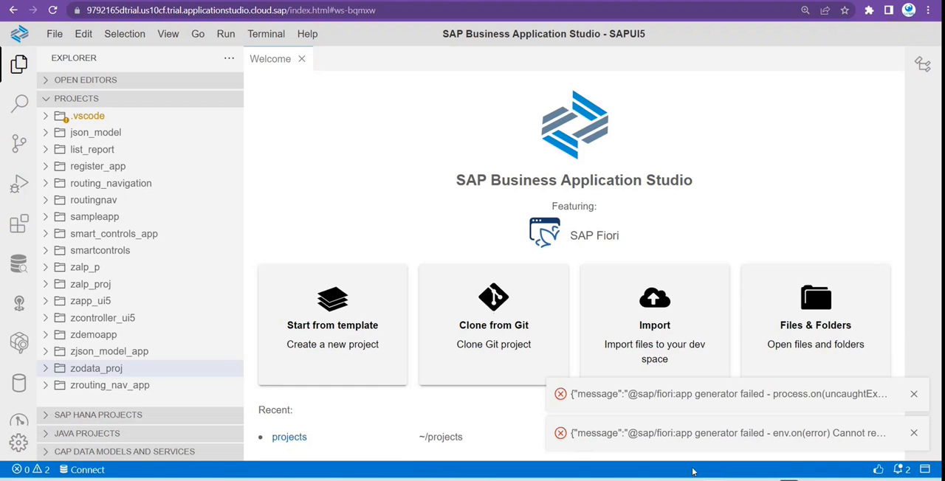
mouse_move(578, 437)
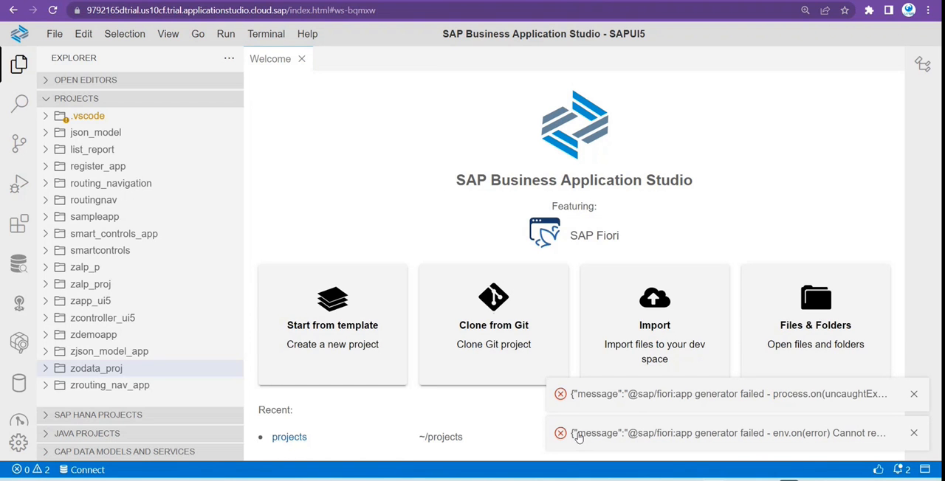
mouse_move(604, 411)
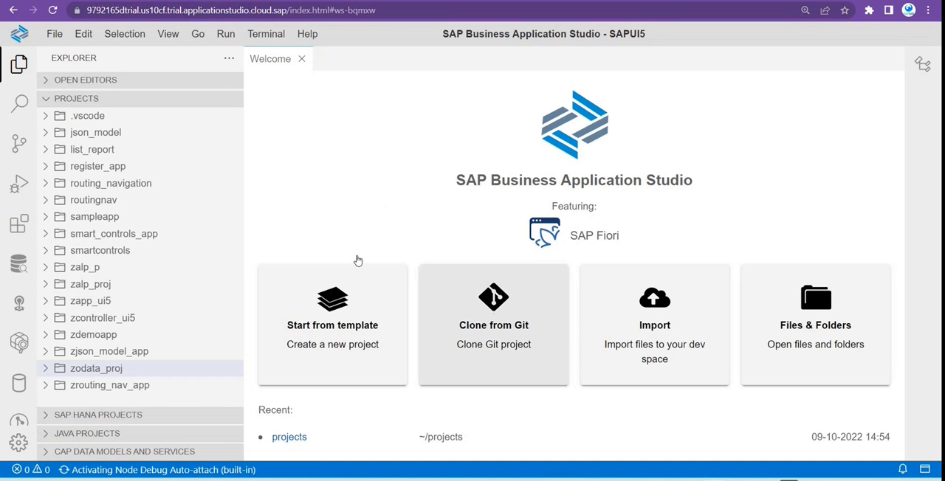
mouse_move(402, 172)
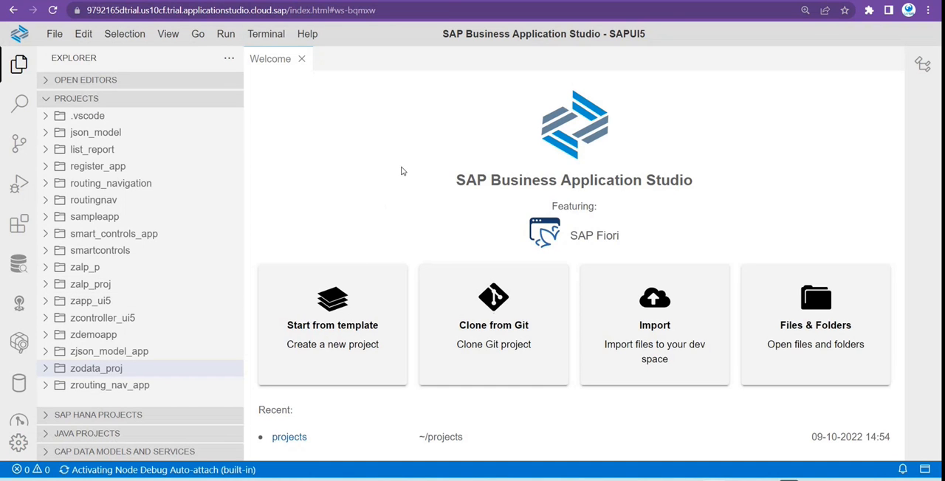
mouse_move(274, 414)
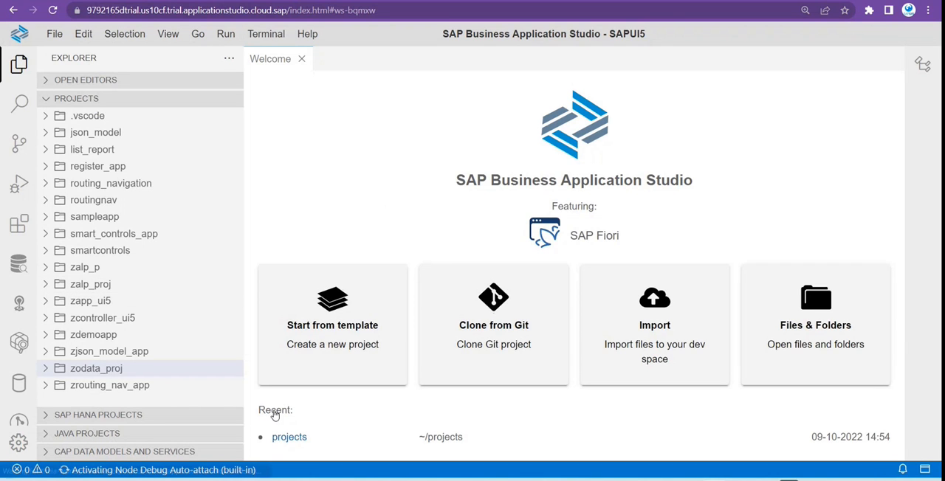
mouse_move(404, 178)
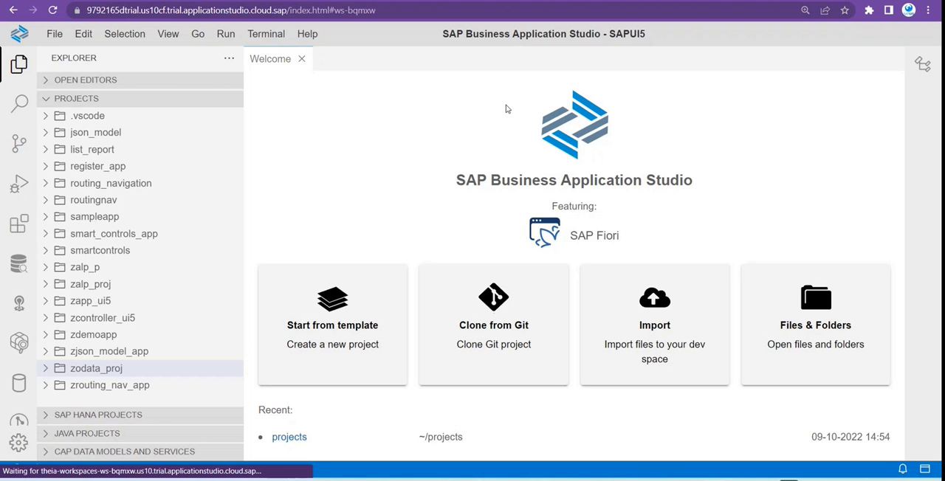
Restart the new-project wizard with the SAP Fiori application template.
click(332, 325)
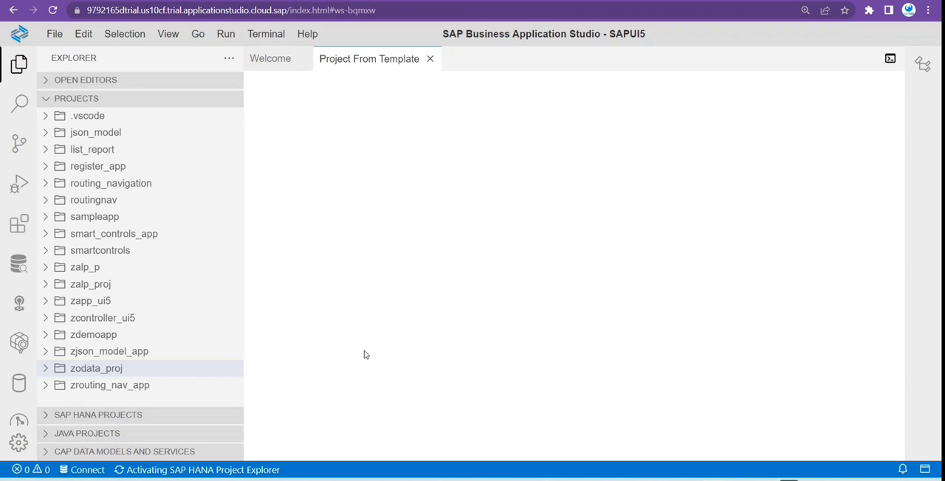
mouse_move(382, 295)
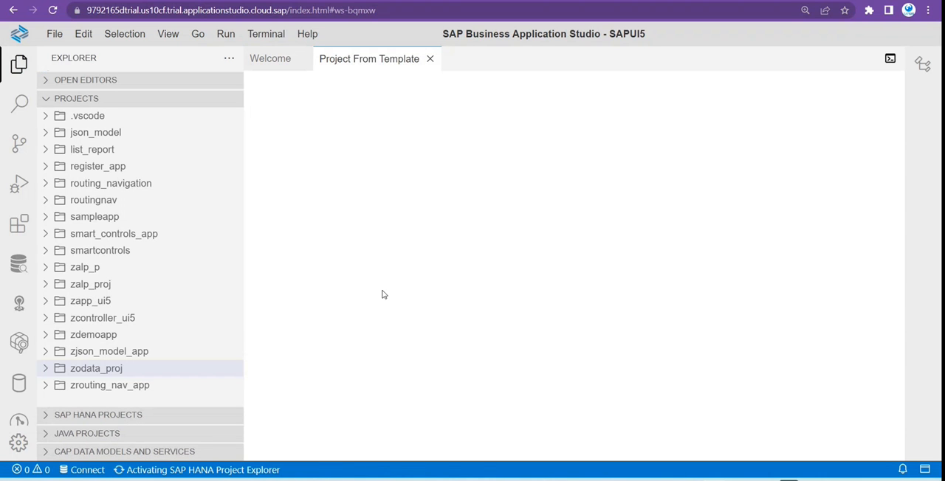
mouse_move(430, 59)
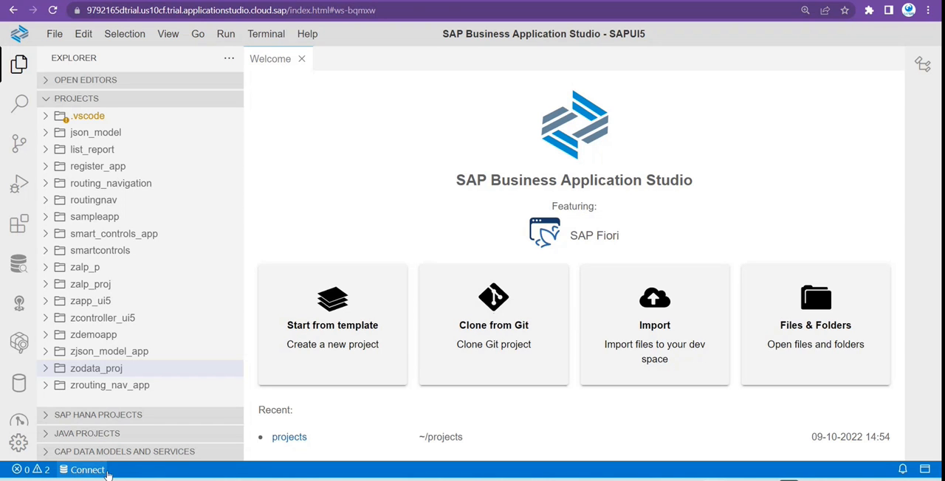
mouse_move(137, 470)
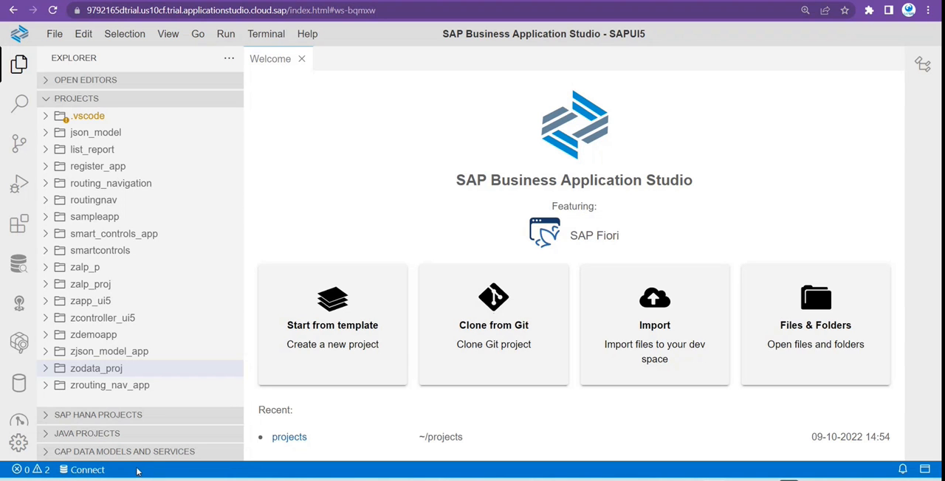
mouse_move(330, 245)
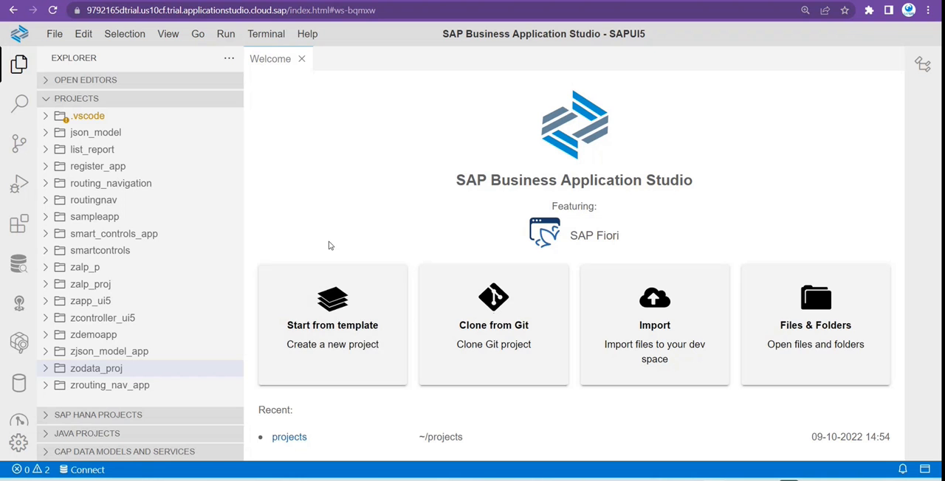
mouse_move(332, 324)
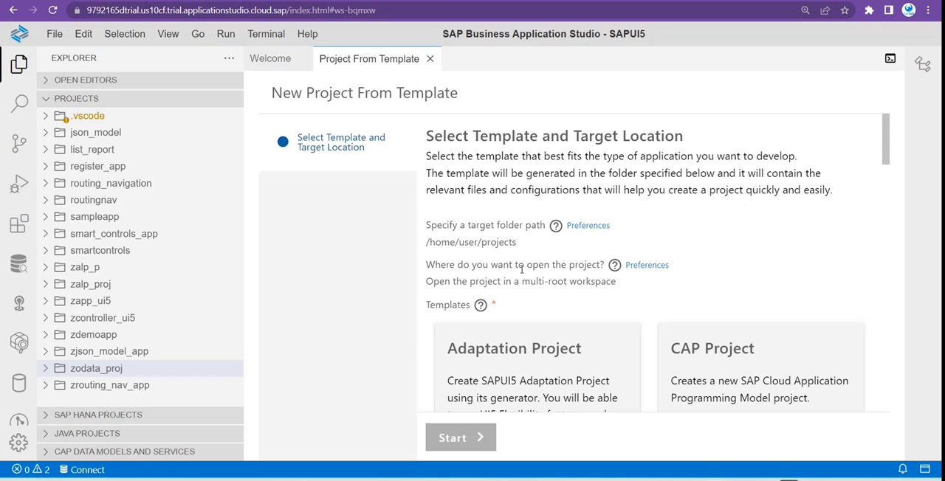
scroll(down, 3)
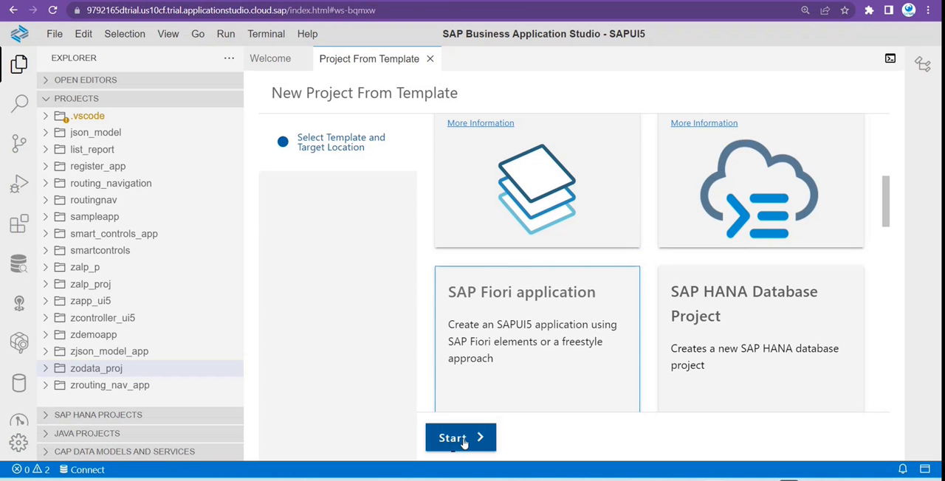
click(460, 438)
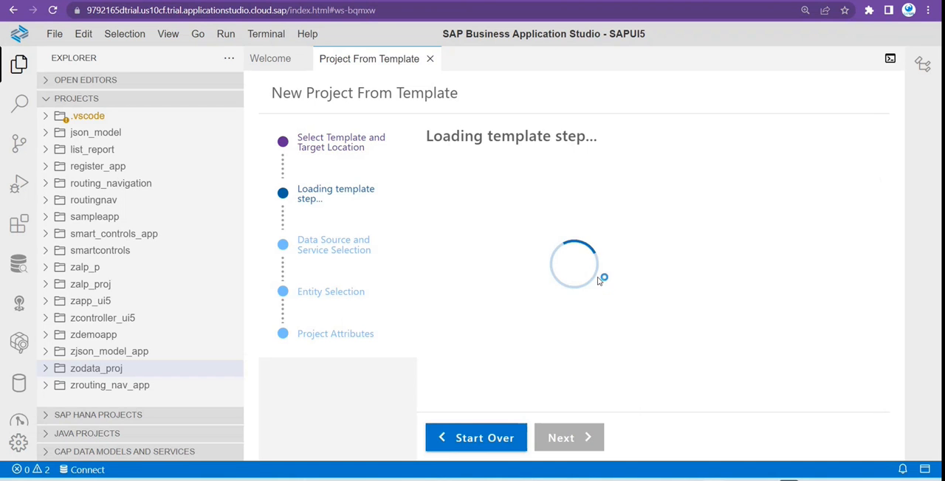
mouse_move(633, 310)
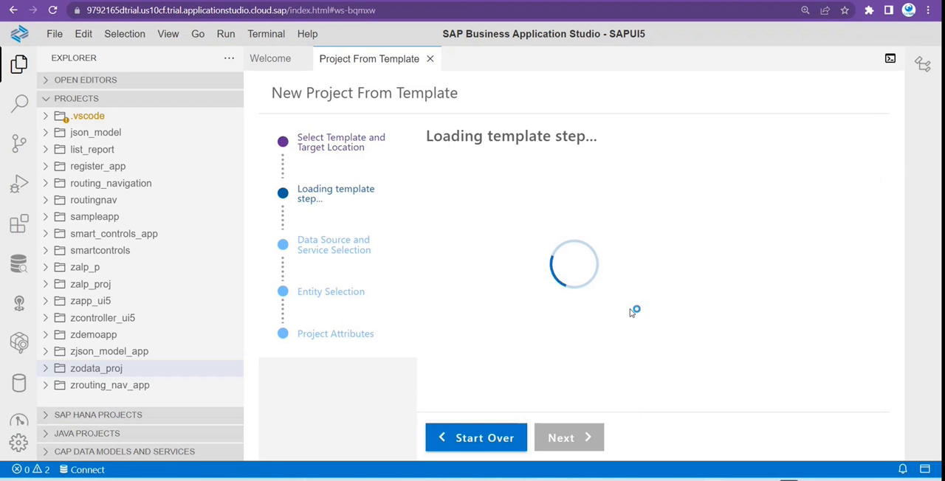
mouse_move(626, 290)
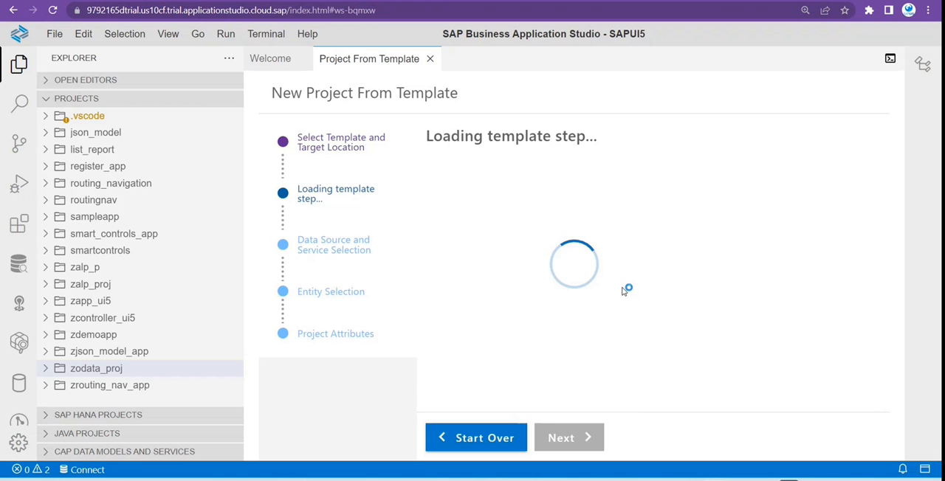
mouse_move(623, 304)
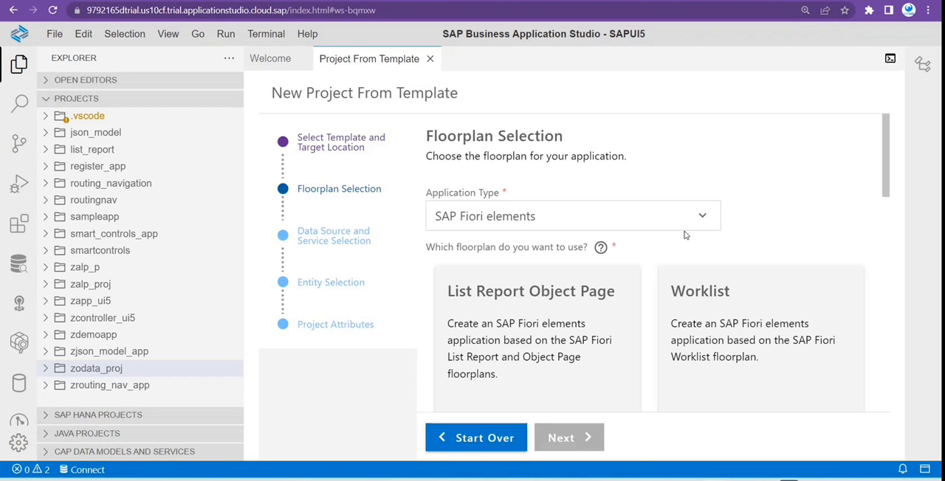
Choose List Report Object Page, set data source Connect to a System and system S4-onPremise1.
click(568, 438)
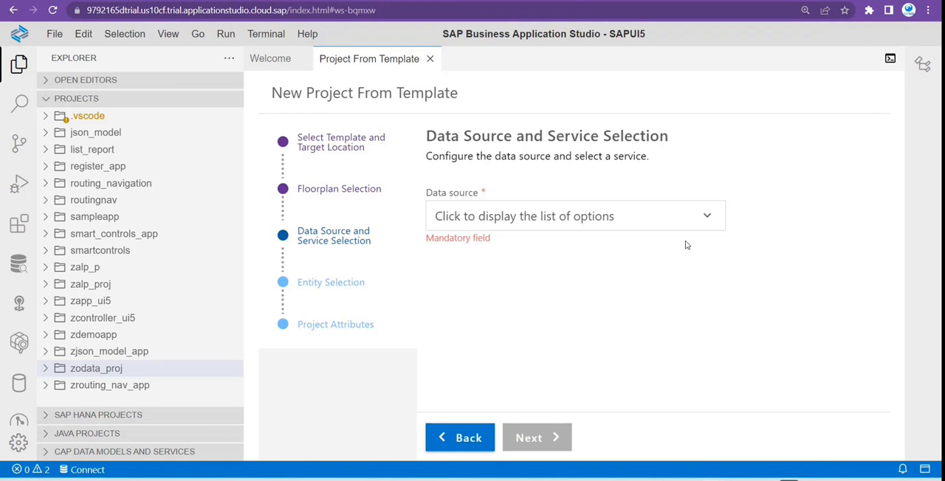
click(574, 215)
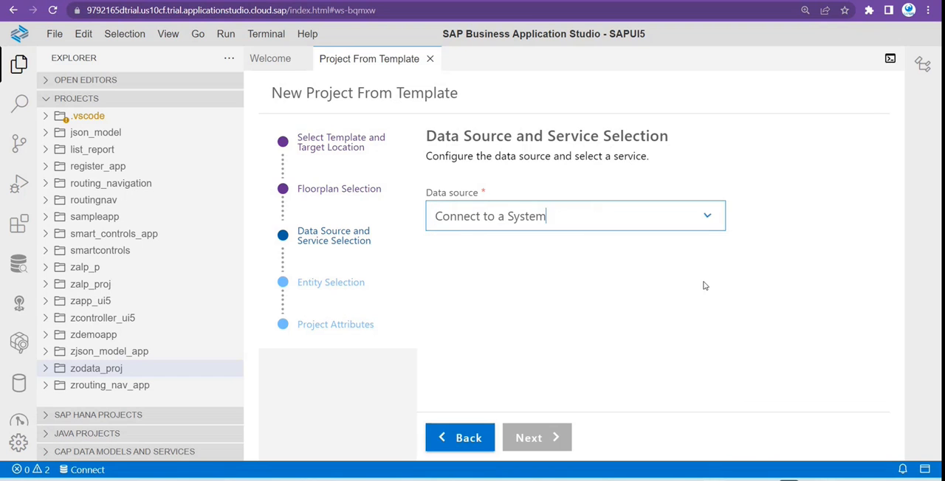
click(576, 215)
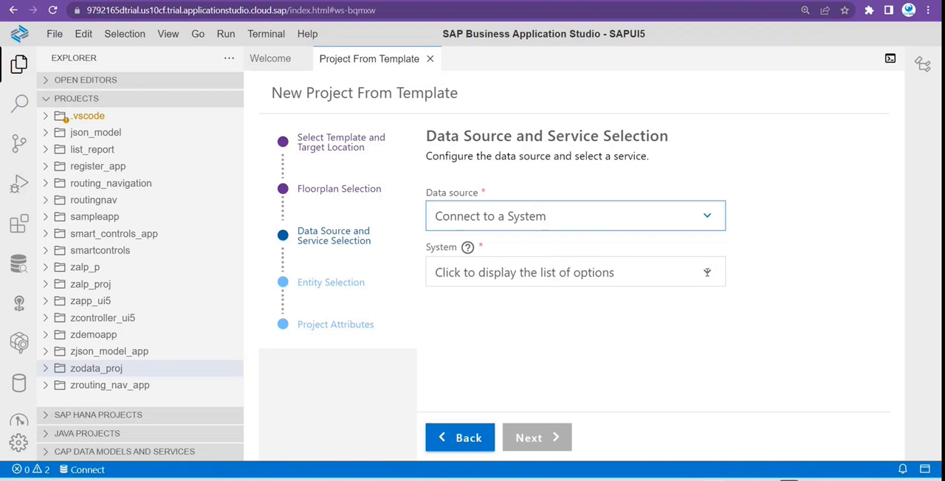
click(575, 272)
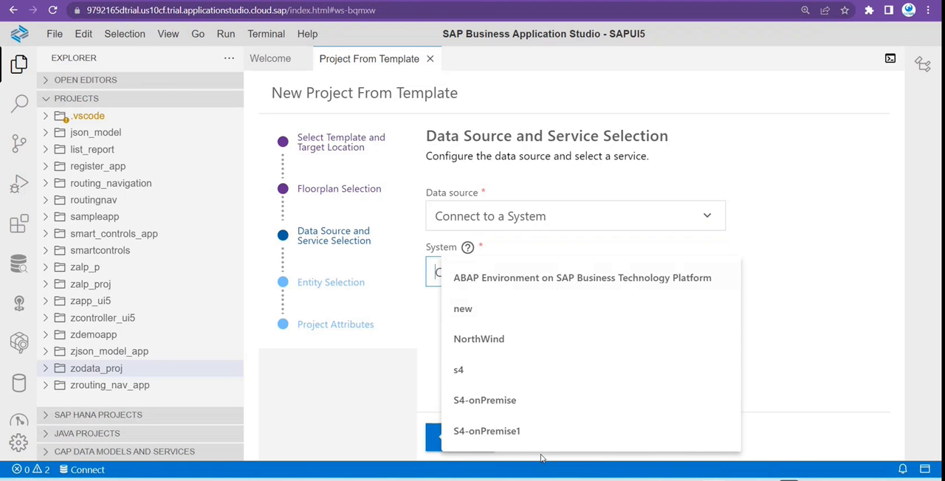
mouse_move(522, 404)
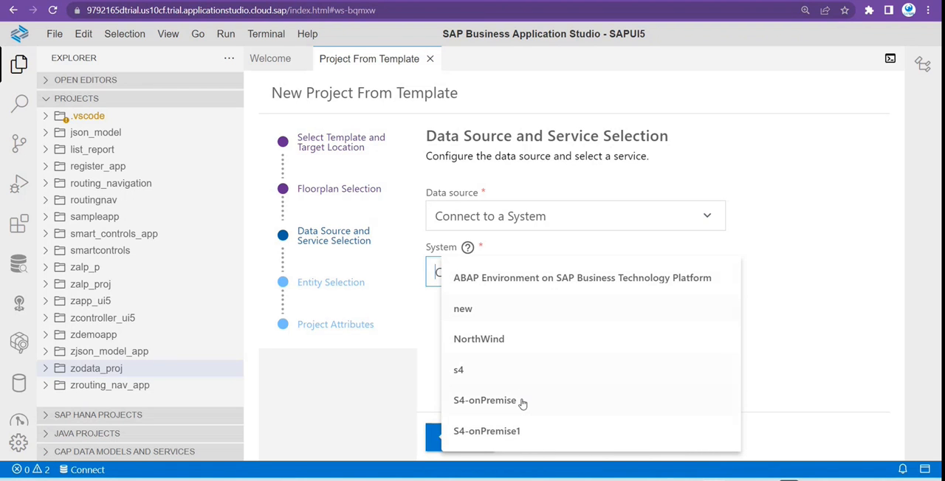
mouse_move(546, 322)
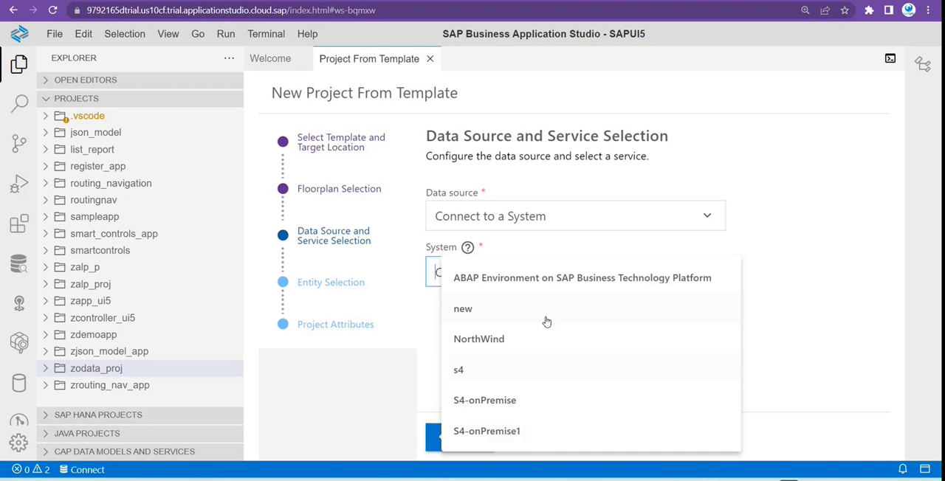
click(486, 431)
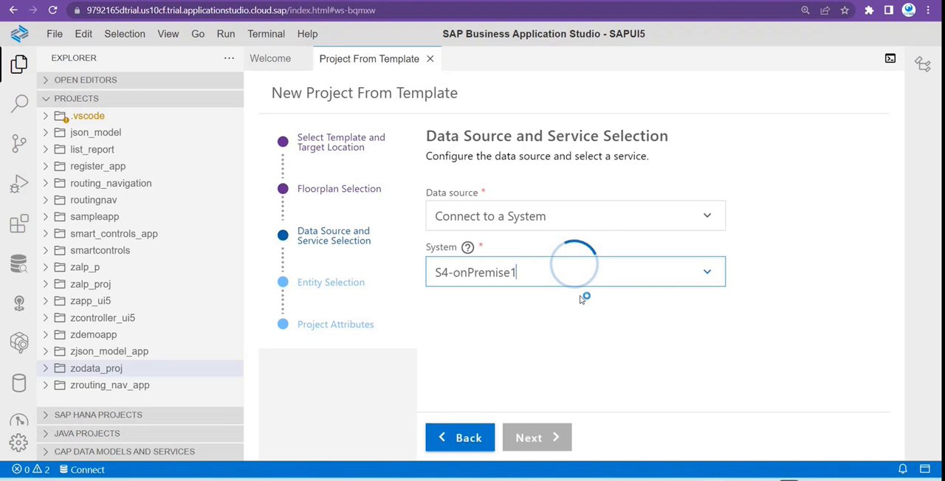
mouse_move(591, 299)
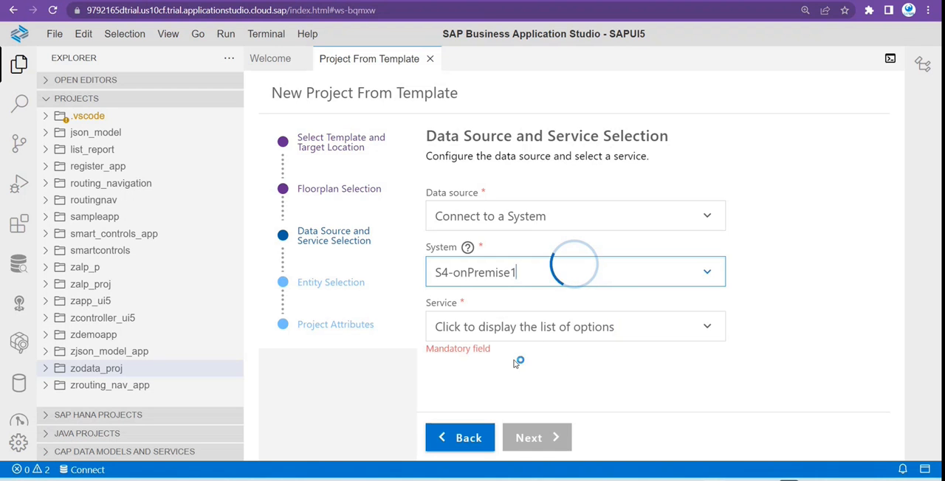
mouse_move(596, 336)
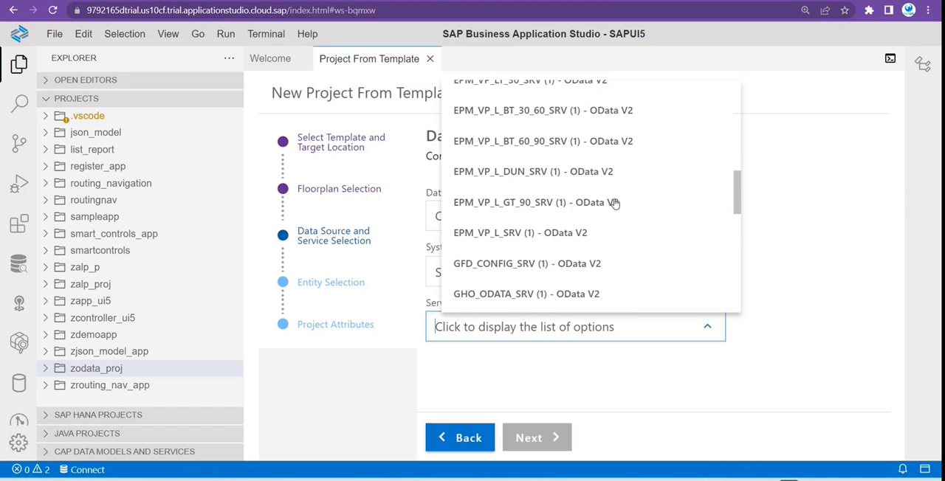
Select service ZTR_CDS_LISTREP_CDS (1) - OData V2 on S4-onPremise1.
scroll(down, 3)
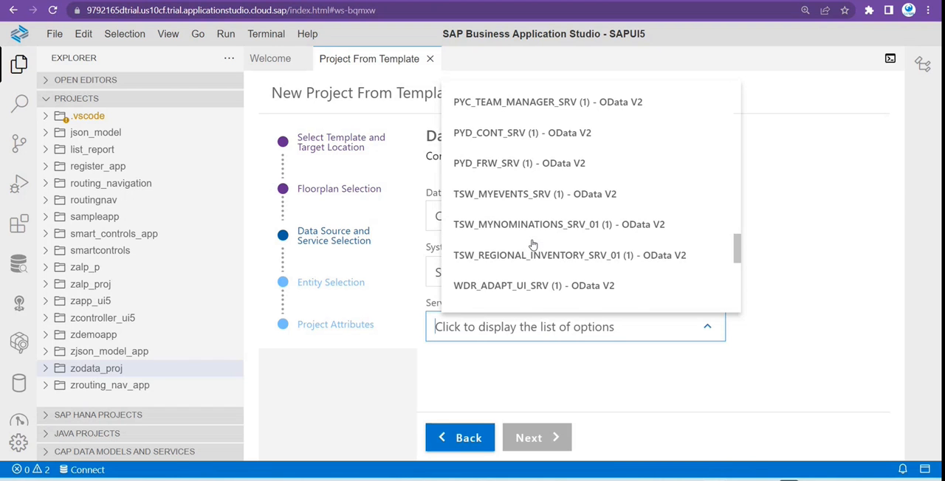
scroll(down, 3)
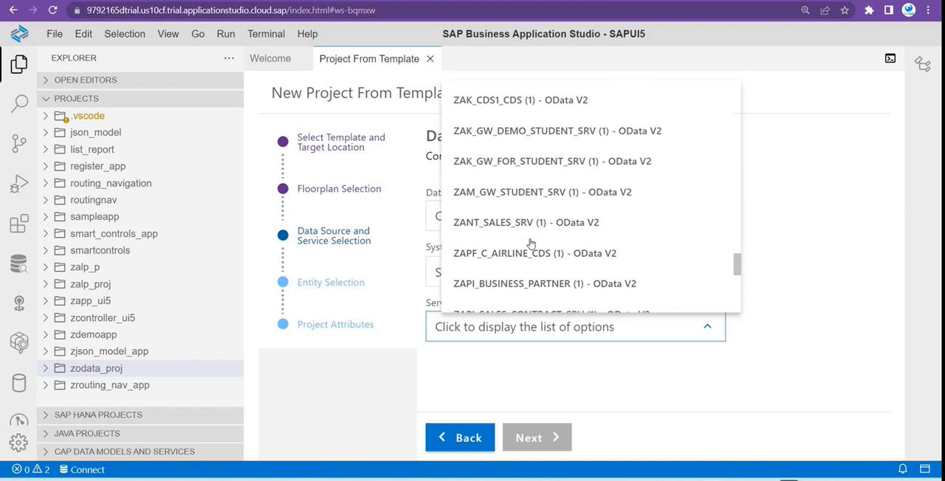
scroll(down, 3)
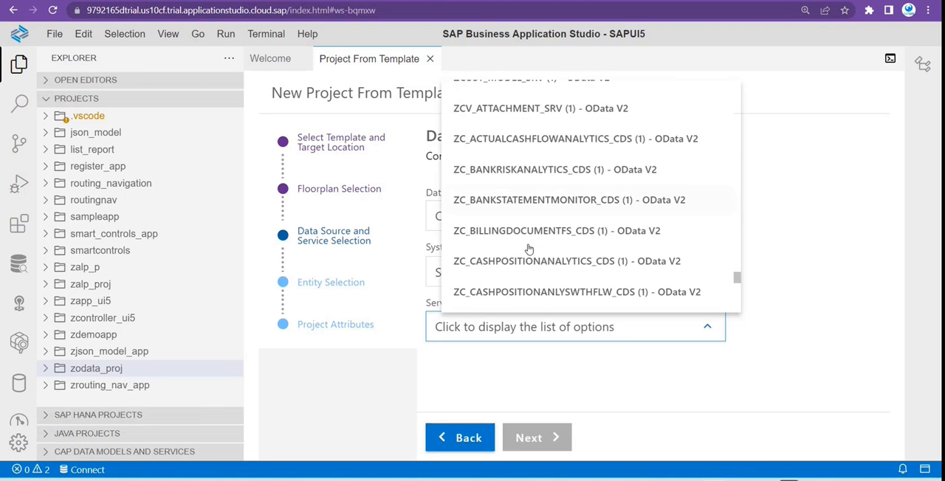
scroll(down, 3)
text(ZTR_CDS_ListRep)
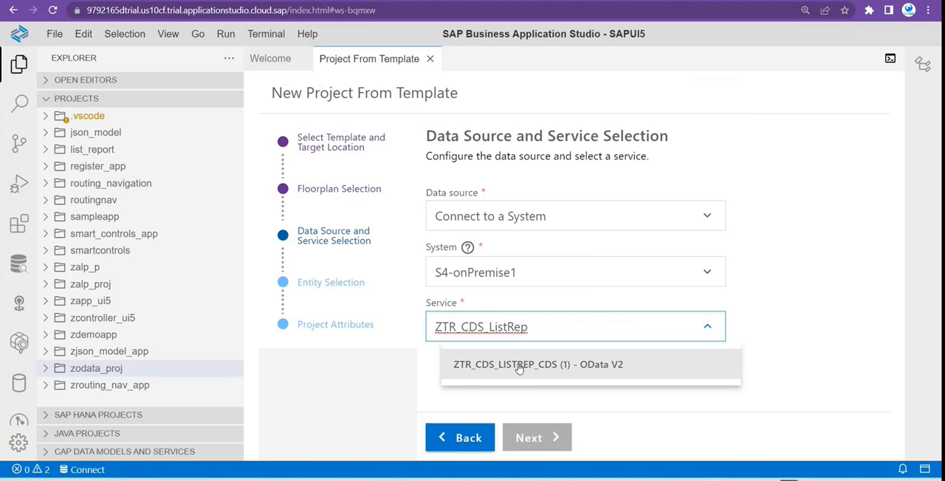
mouse_move(516, 367)
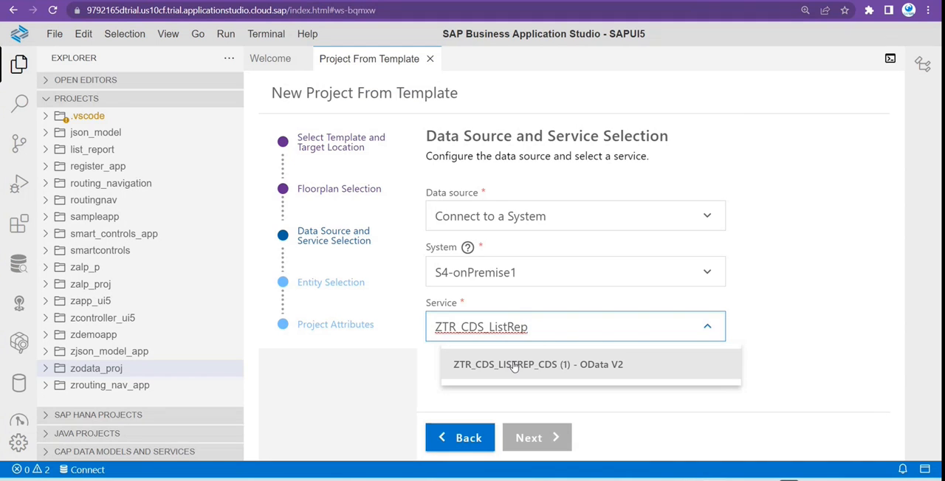
click(537, 364)
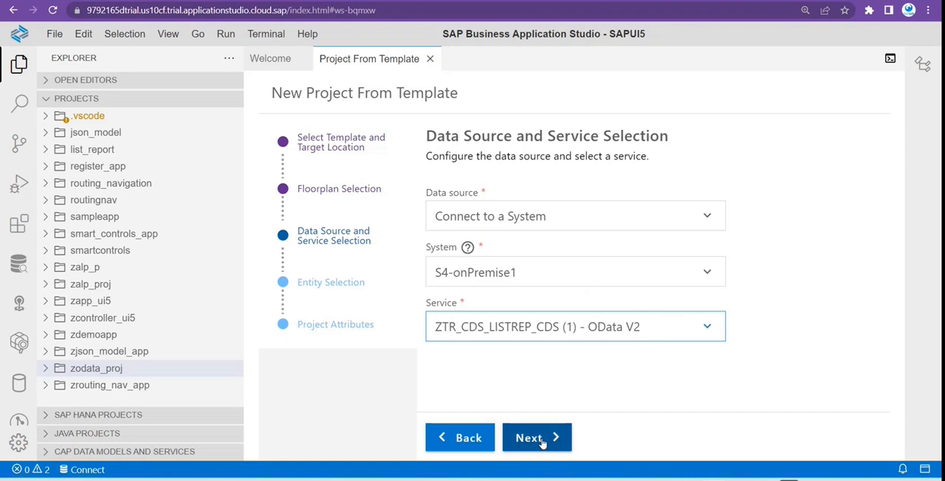
Set SalesOrderSet as main entity with no navigation entity and advance to Project Attributes.
click(536, 438)
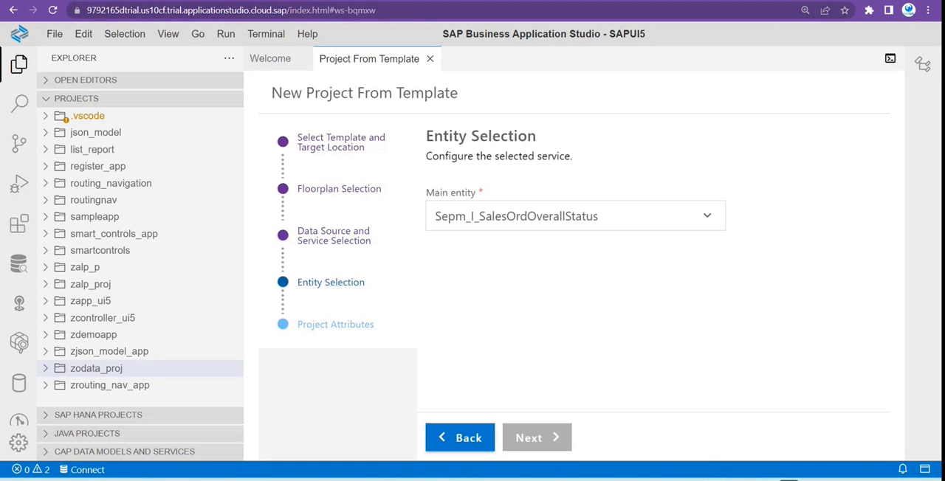
click(511, 216)
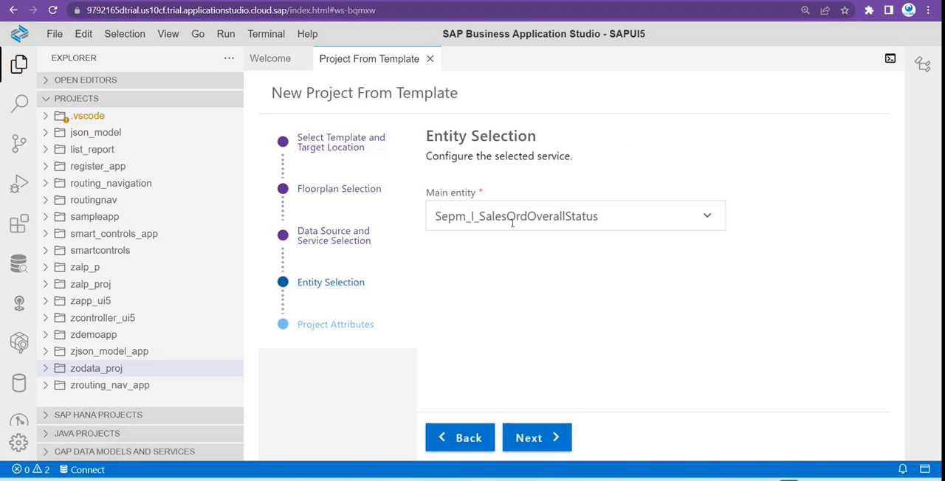
mouse_move(704, 216)
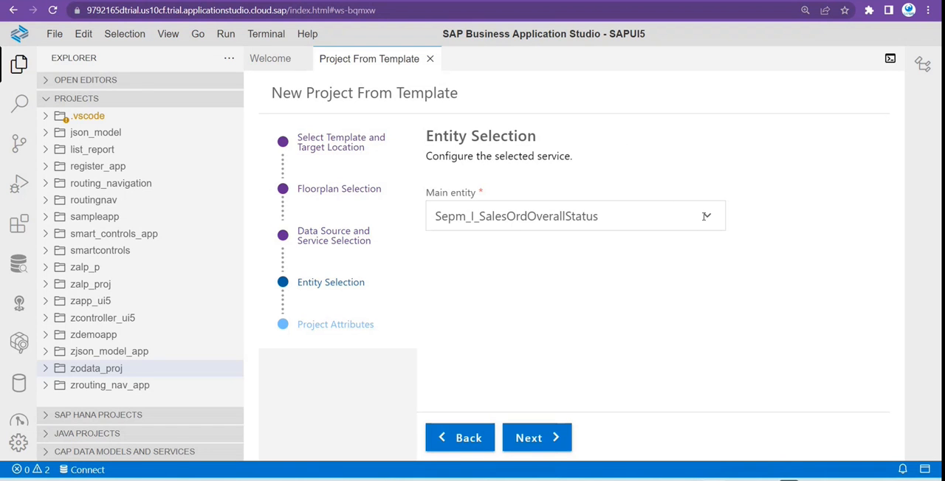
click(575, 216)
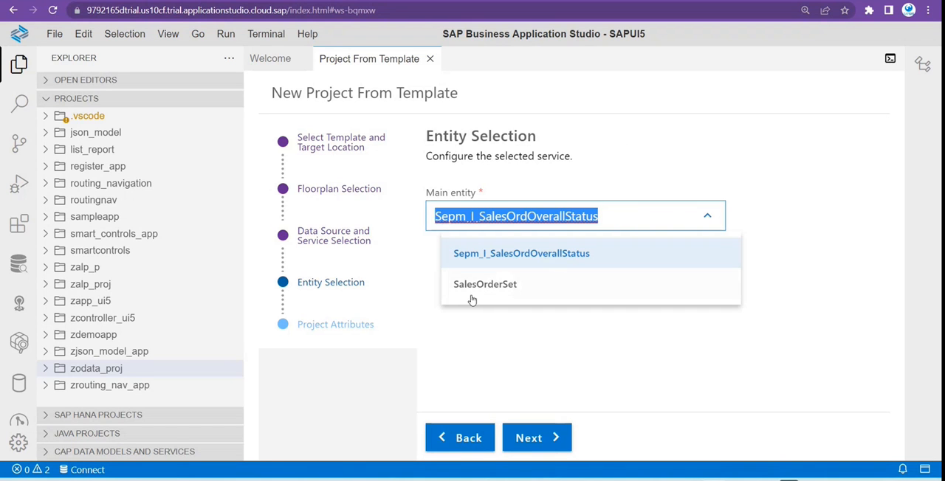
click(485, 284)
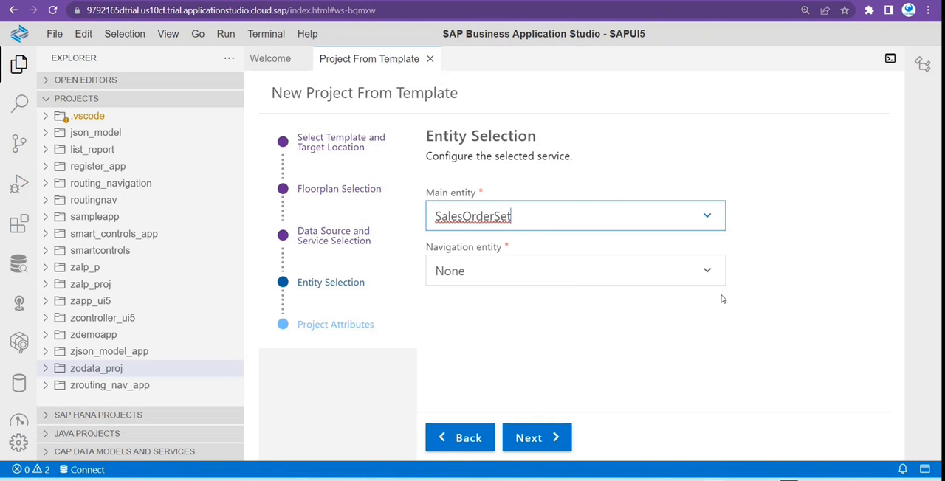
click(574, 271)
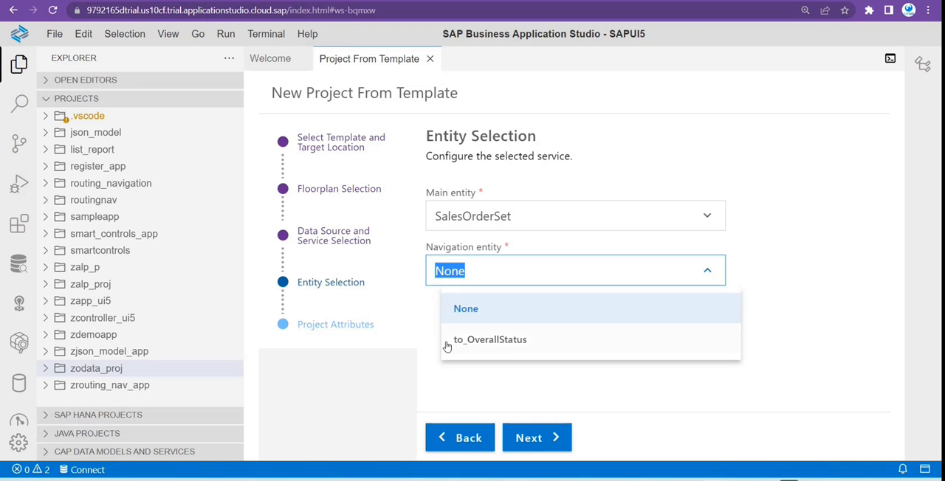
mouse_move(492, 313)
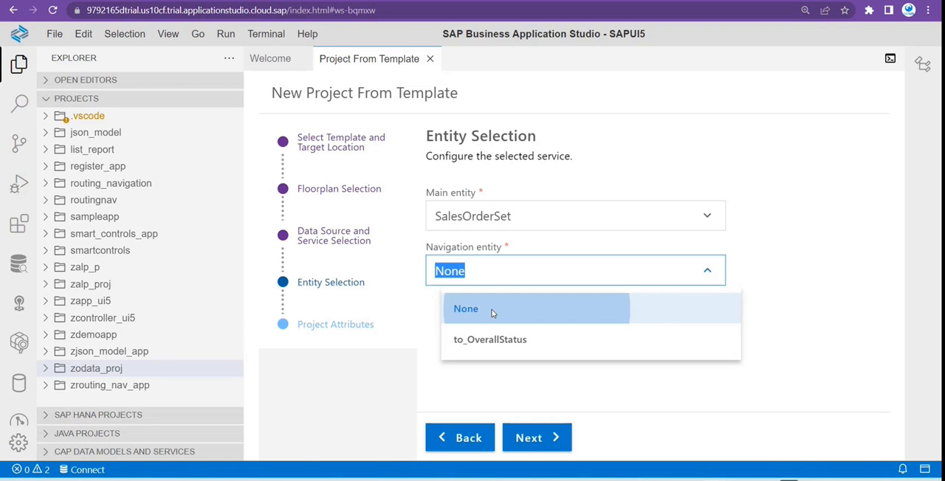
click(466, 309)
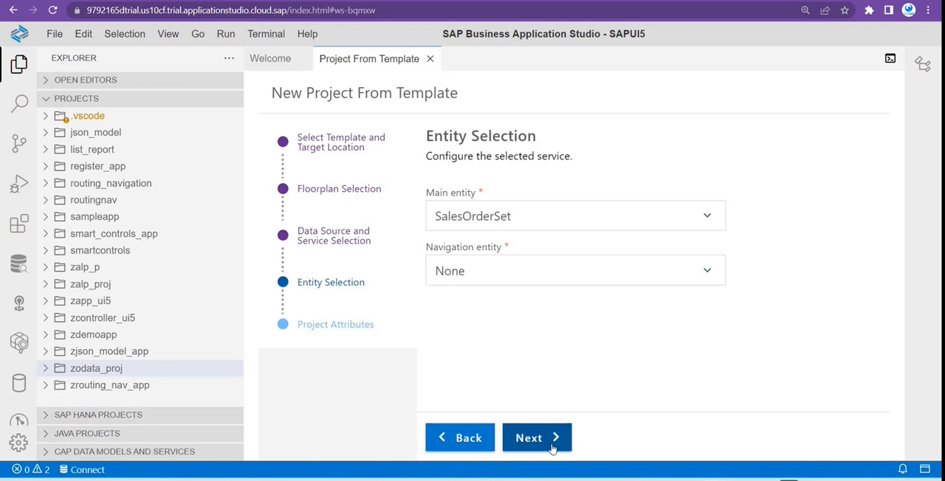
click(536, 437)
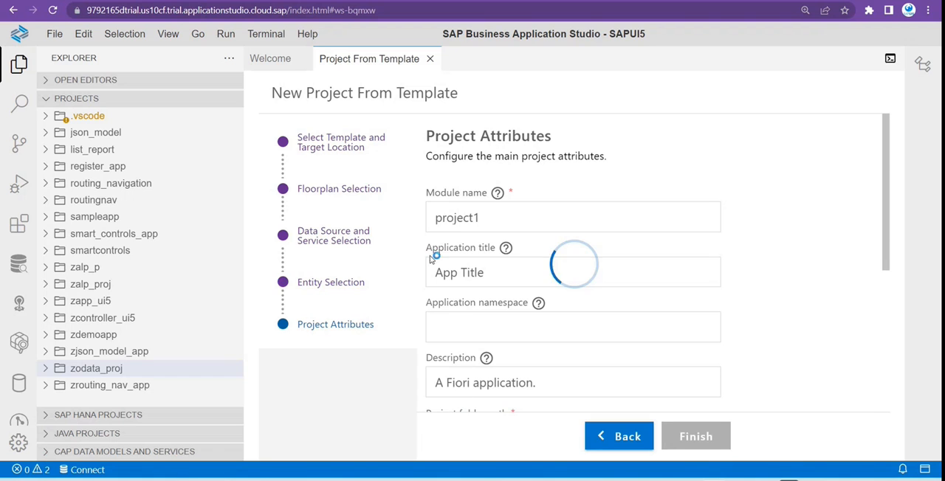
Fill module name zlist_report_app, title Sales Order, namespace com.lip, and finish the wizard.
click(572, 217)
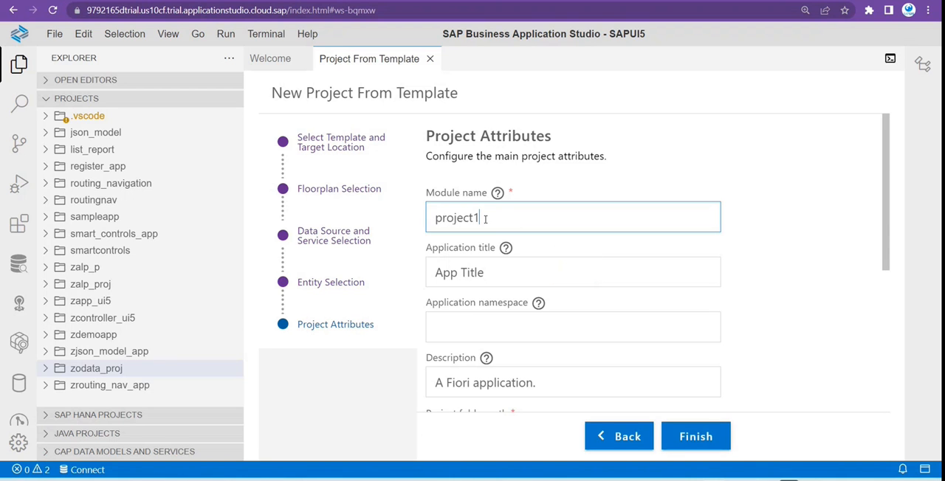
double_click(456, 217)
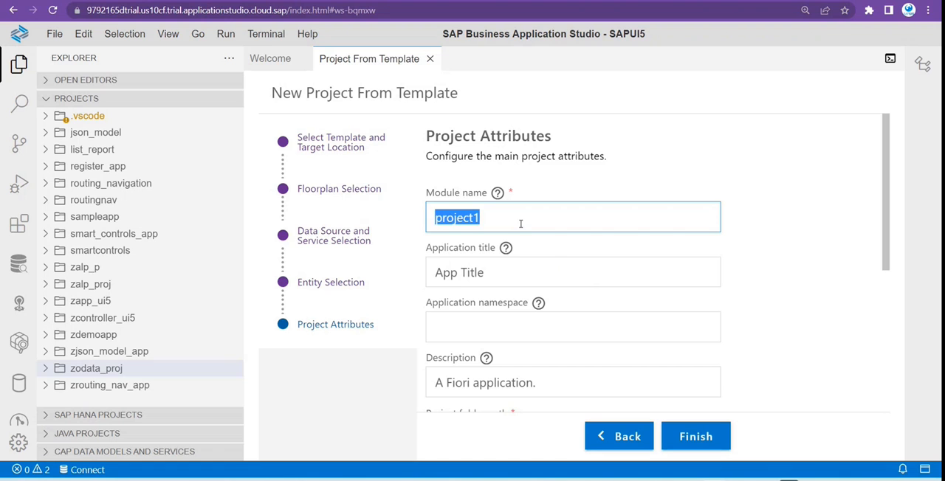
mouse_move(376, 214)
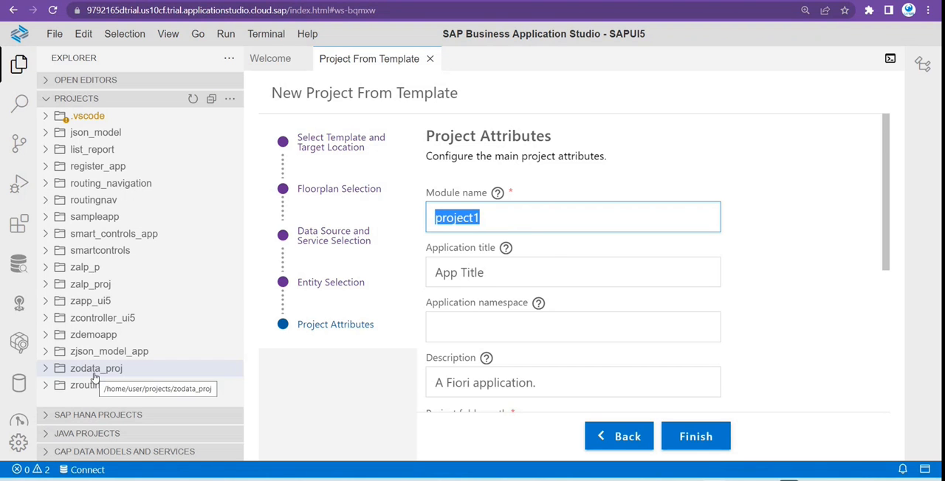
text(zlist_report)
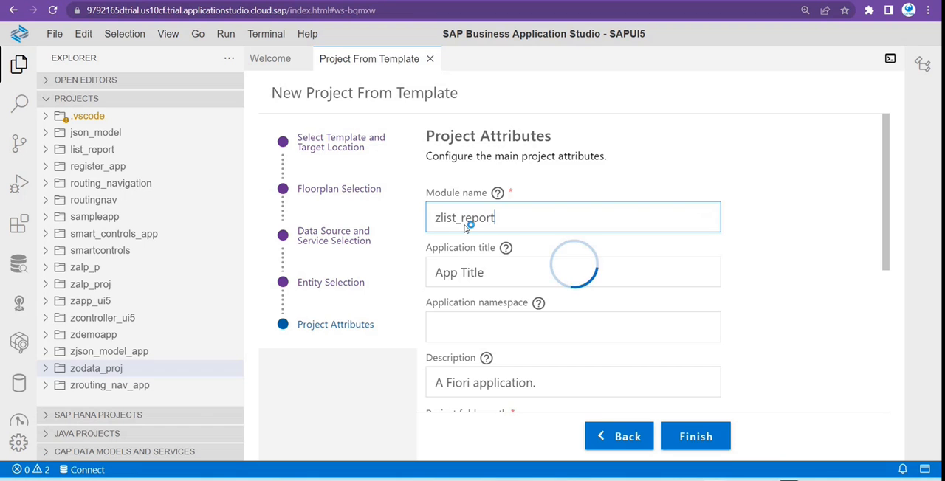
text(_app)
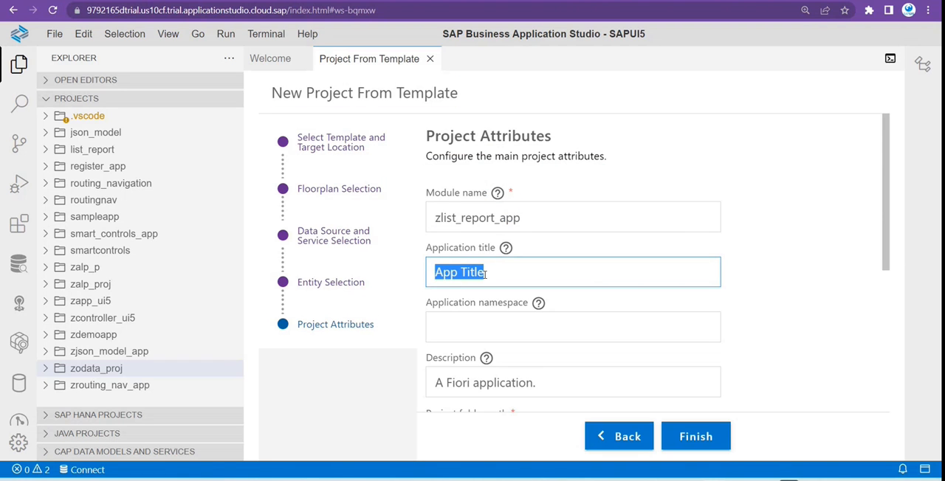
text(Sales Order)
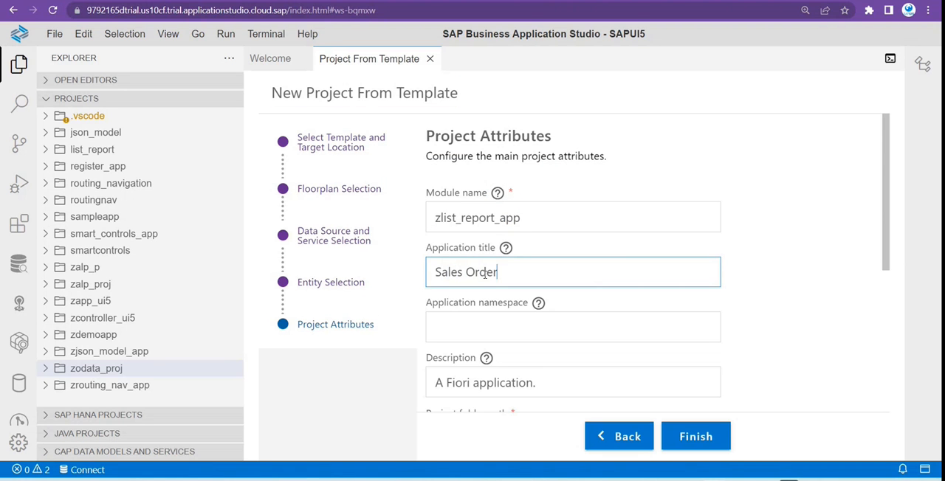
text(com)
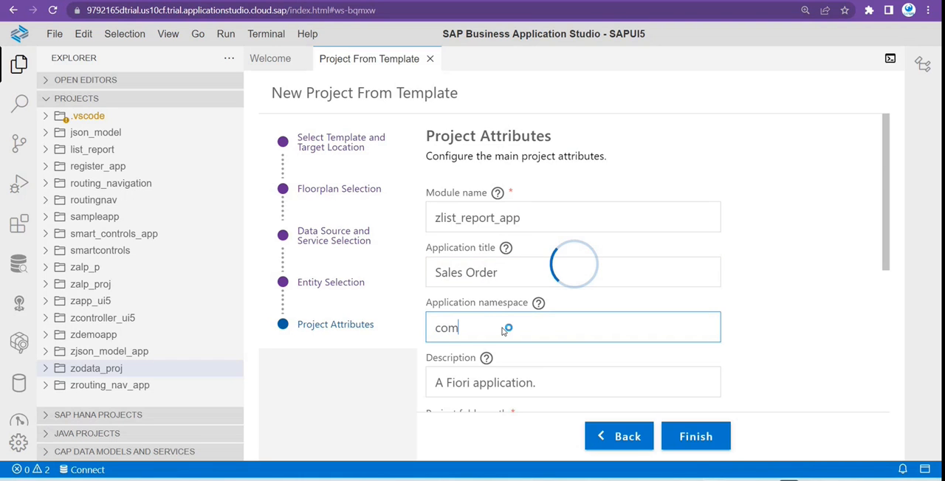
text(.)
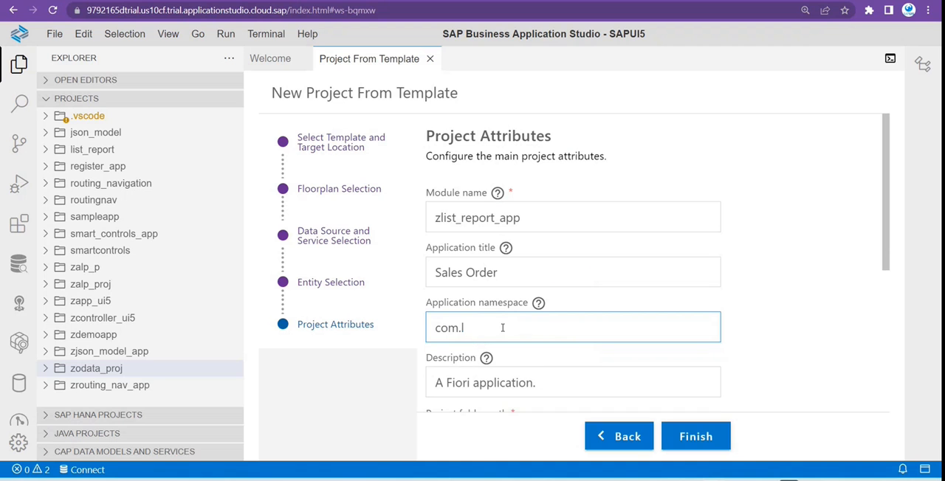
text(ip)
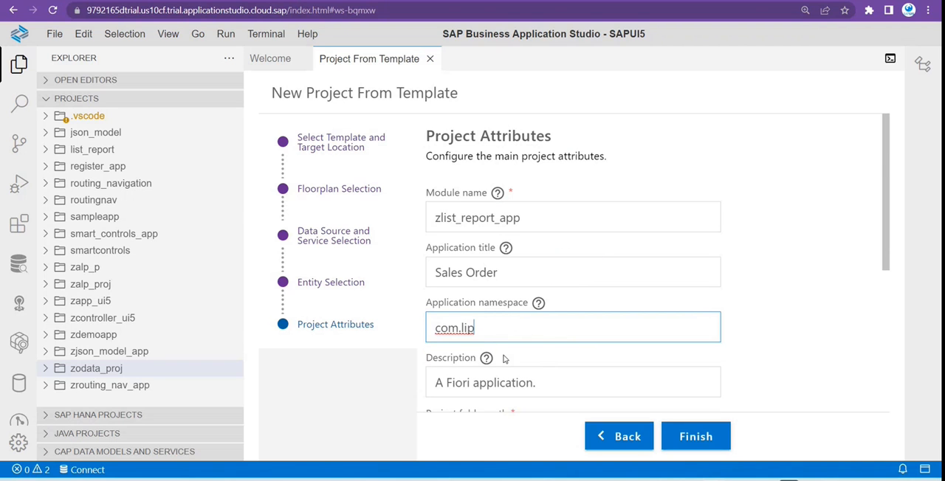
scroll(down, 3)
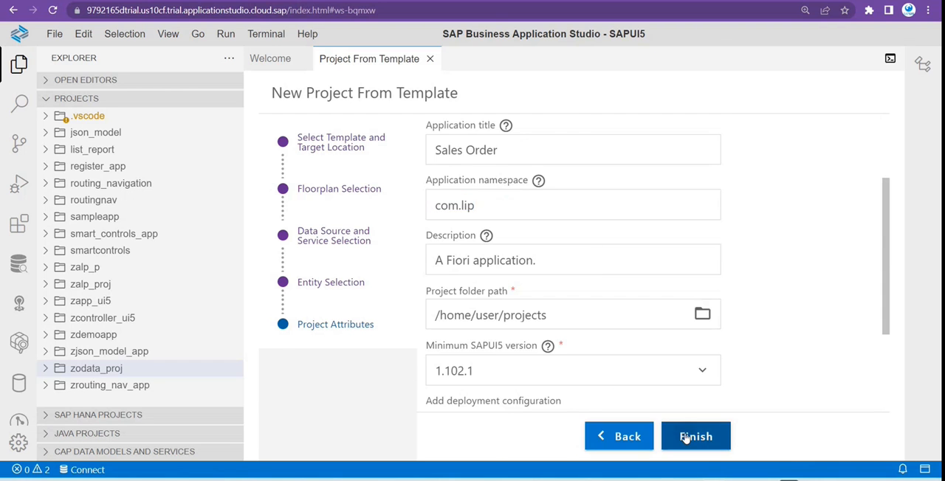
click(695, 436)
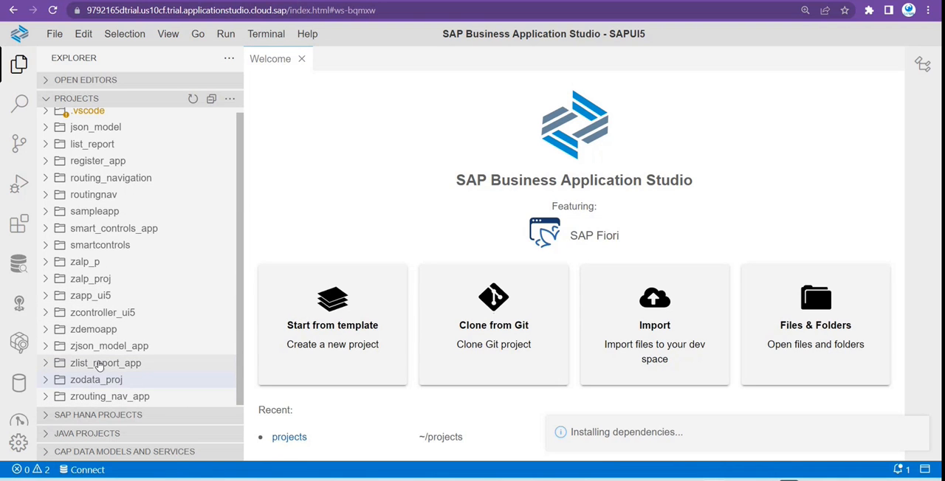
Expand zlist_report_app, webapp and annotations in Explorer and open manifest.json.
click(106, 363)
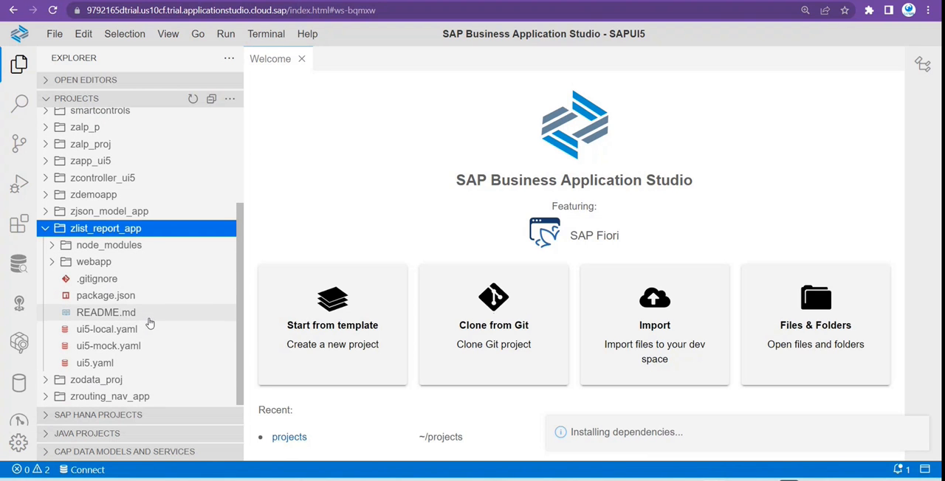
mouse_move(664, 437)
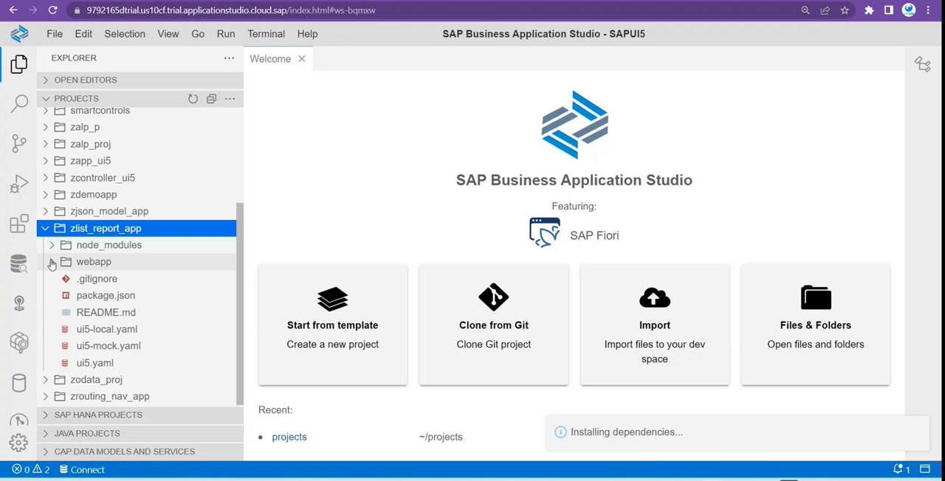
click(94, 262)
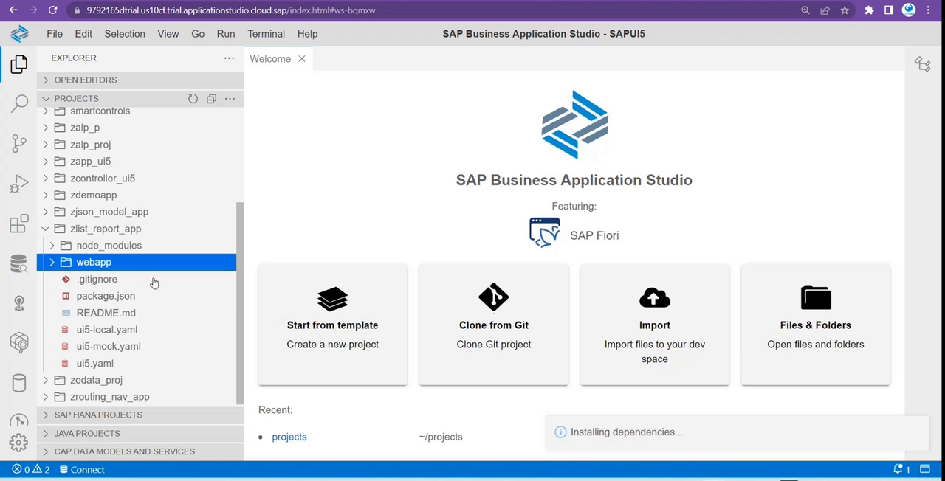
click(93, 262)
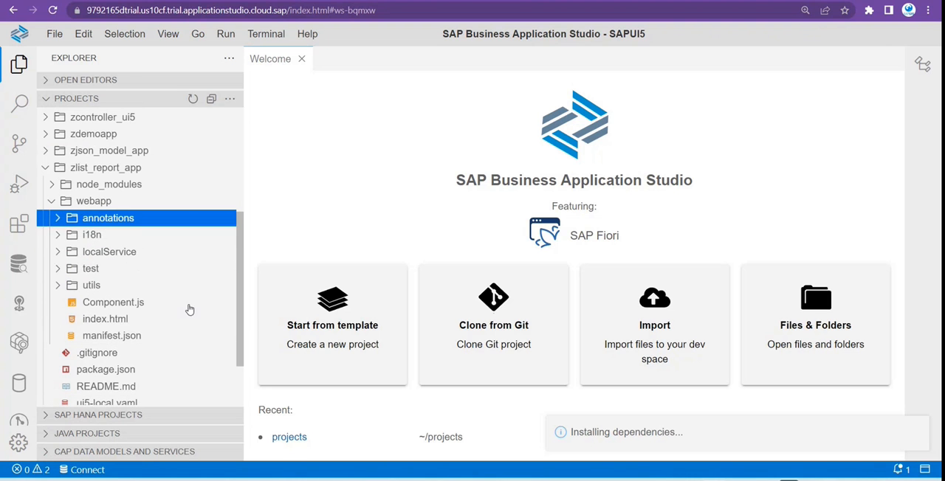
click(107, 218)
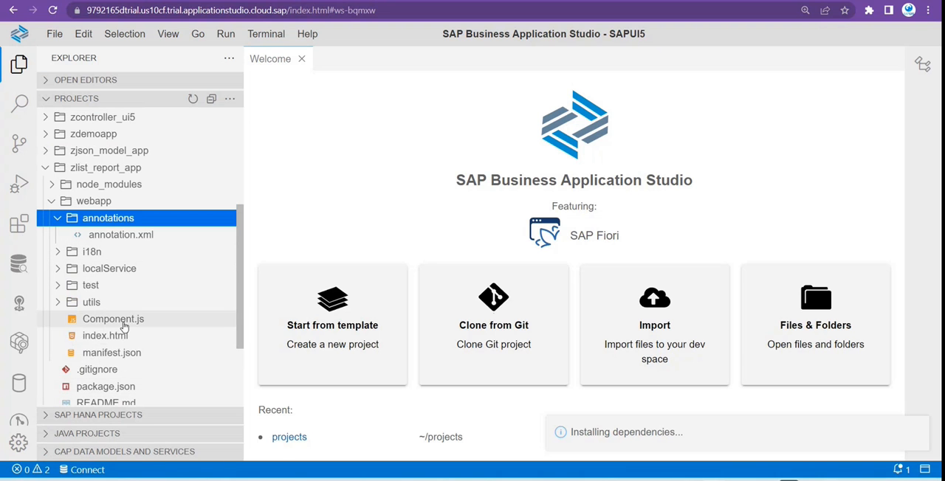
mouse_move(111, 352)
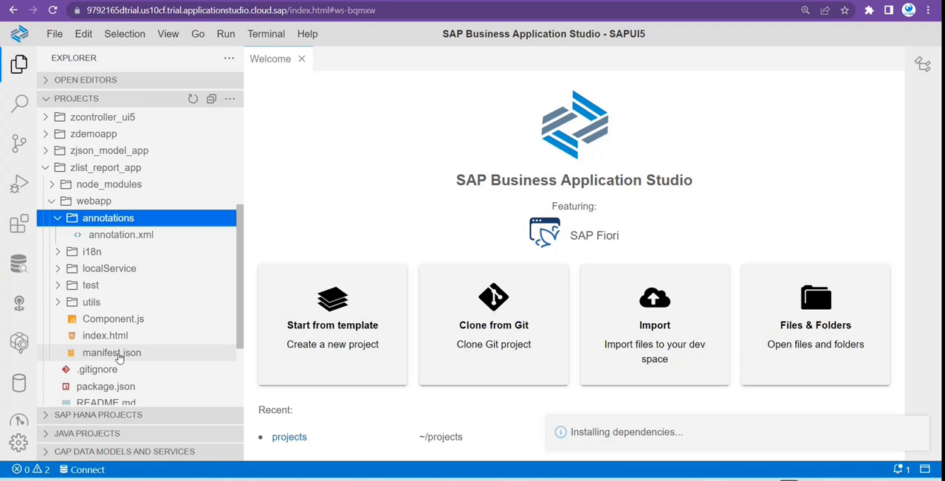
double_click(111, 352)
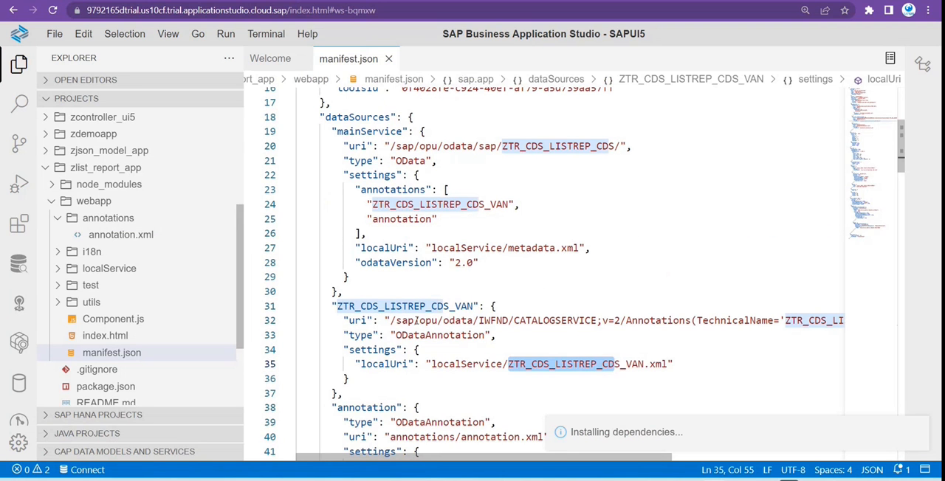
Scroll manifest.json to the ListReport settings and highlight smartVariantManagement.
scroll(down, 3)
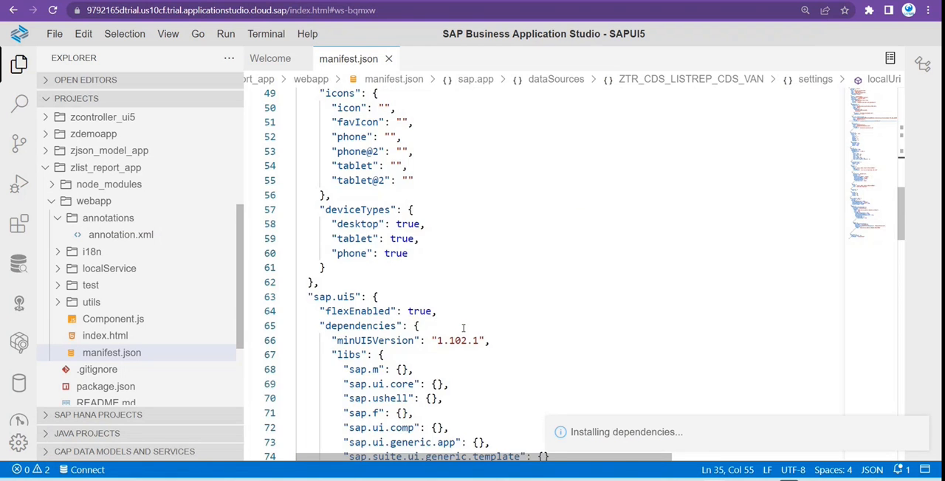
scroll(down, 3)
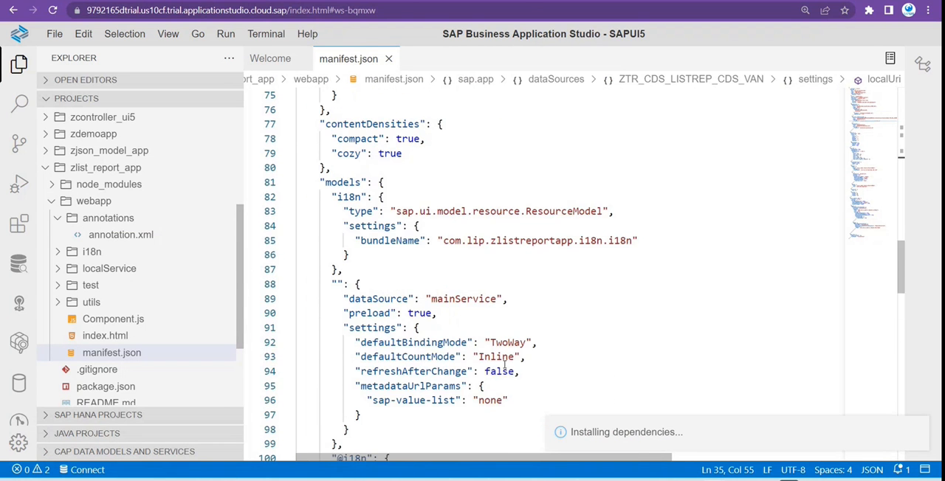
scroll(down, 3)
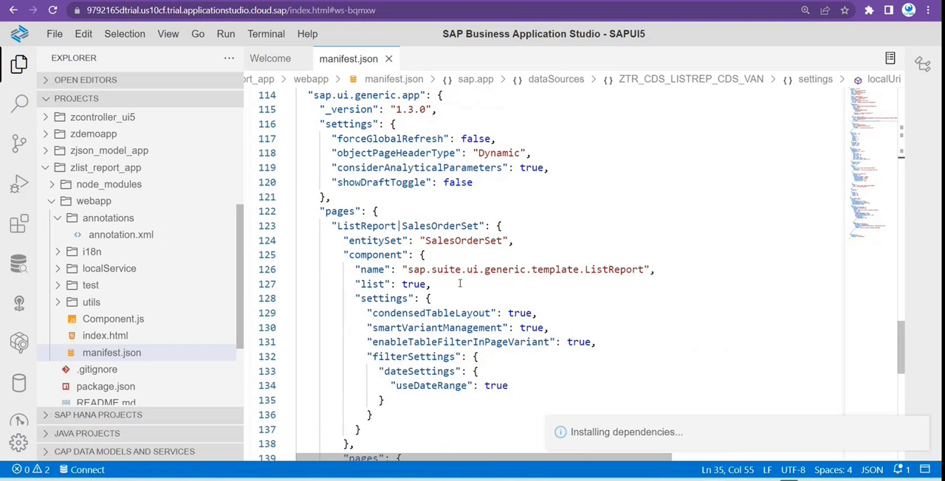
scroll(down, 3)
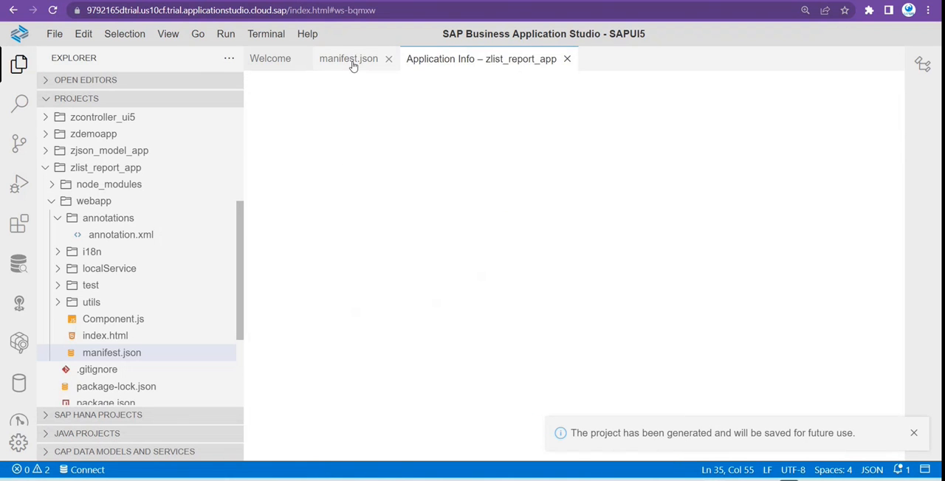
click(348, 59)
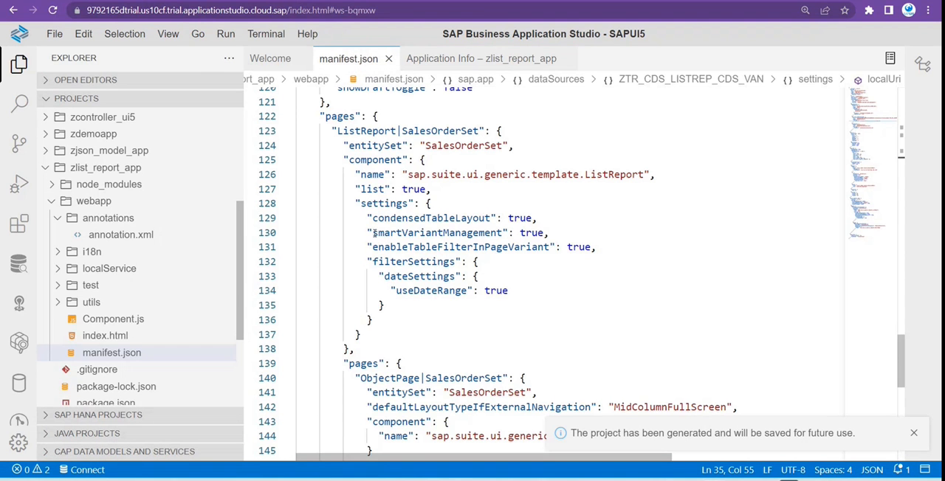
double_click(436, 233)
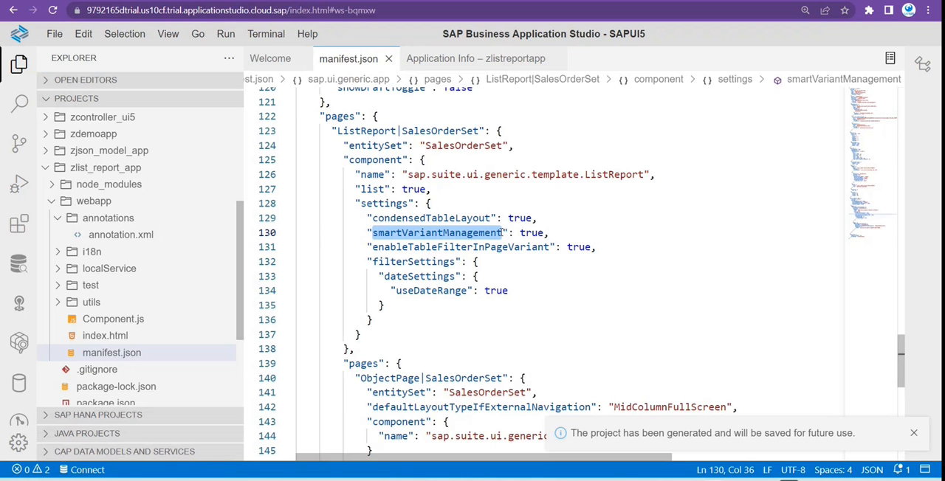
mouse_move(447, 245)
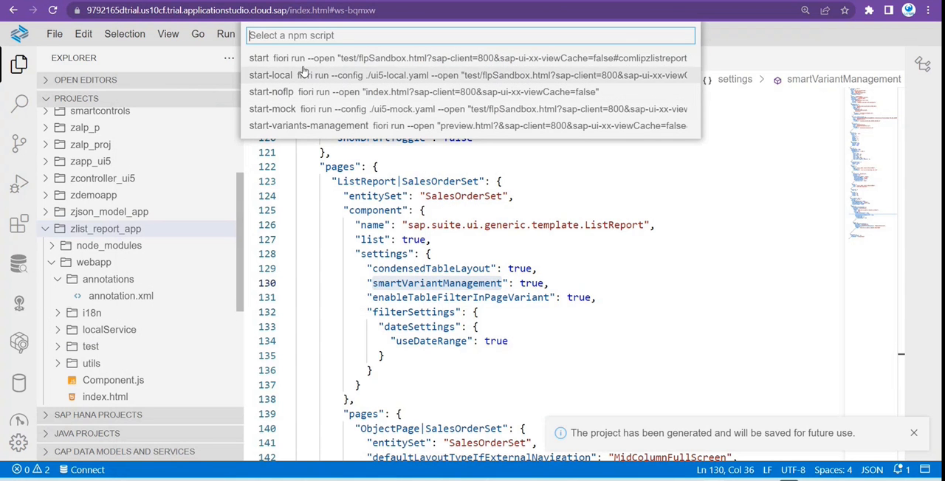
Run the project's start npm script to launch the sandbox launchpad preview.
key(Escape)
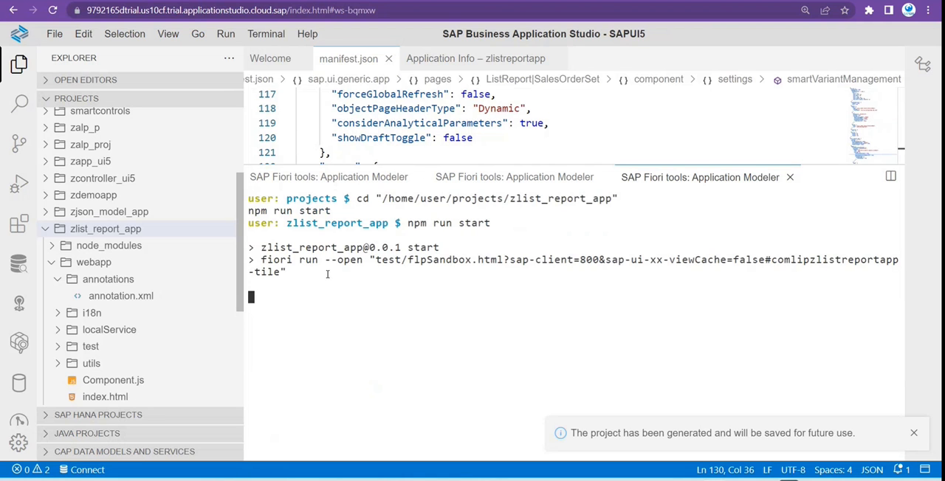
mouse_move(327, 273)
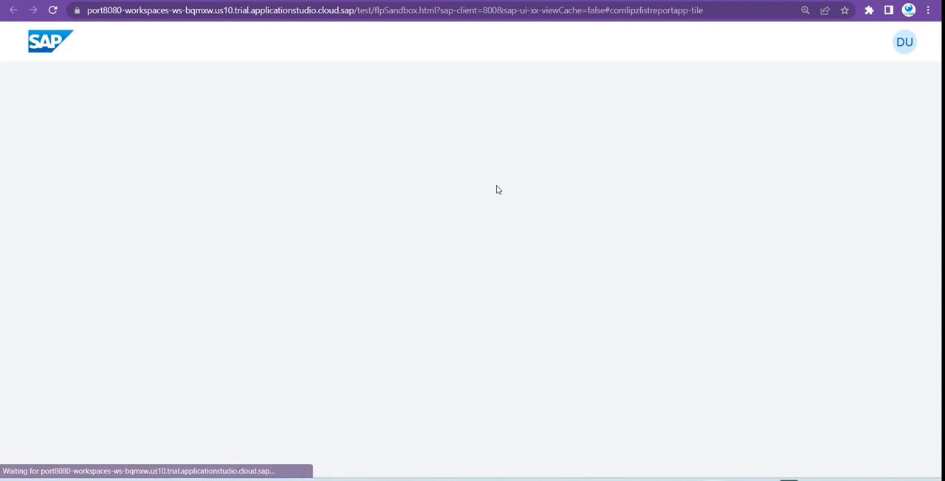
mouse_move(158, 256)
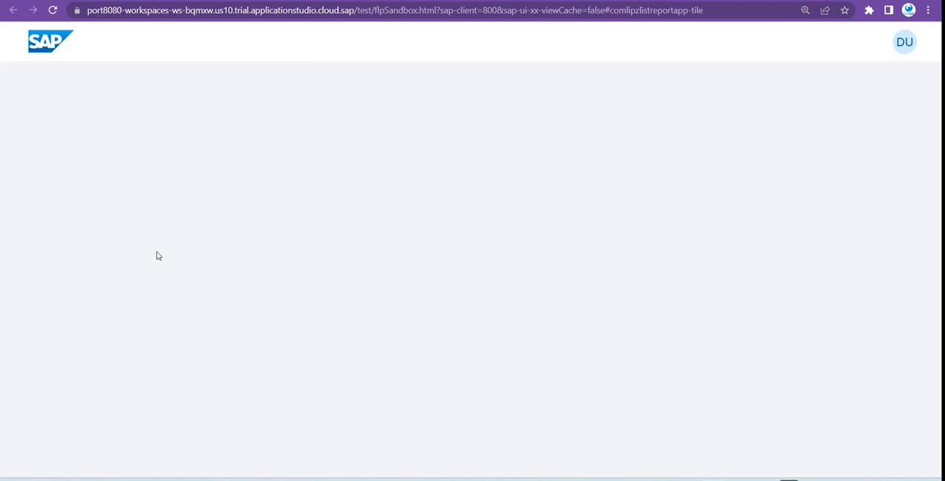
mouse_move(156, 173)
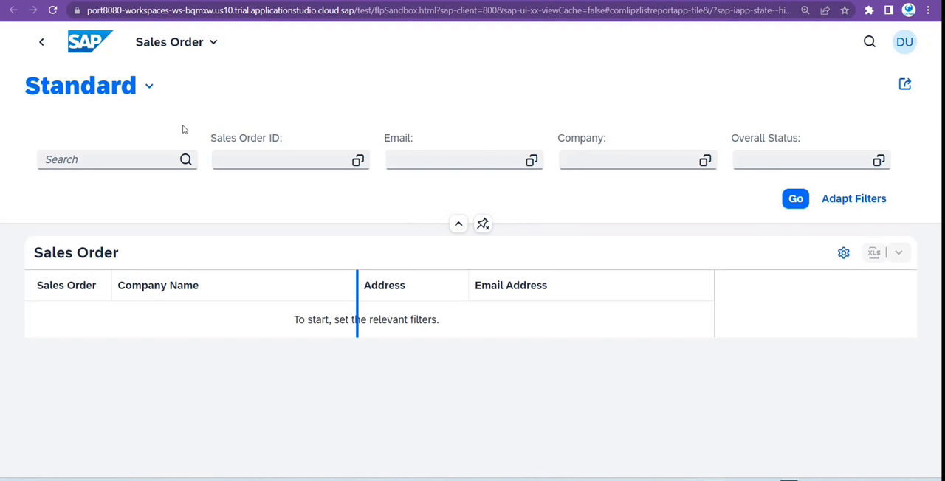
Zoom the browser out so all columns fit and open the table's View Settings.
click(928, 9)
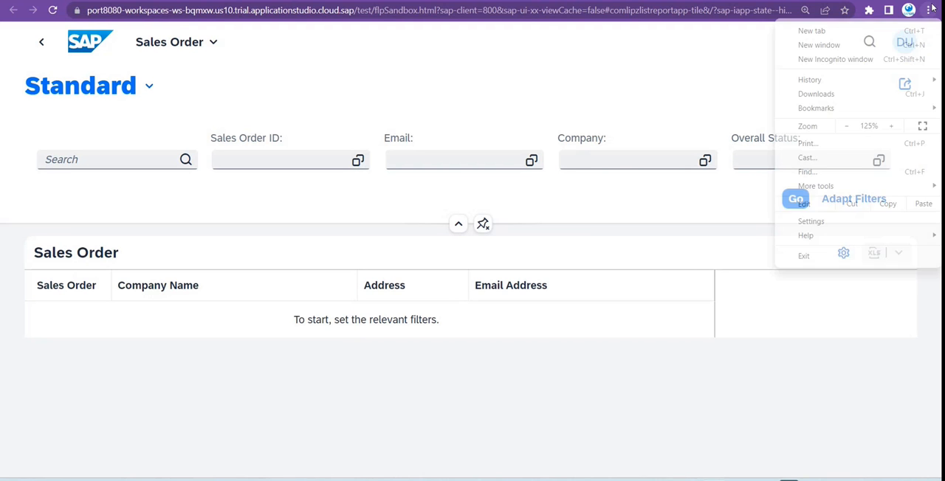
click(847, 125)
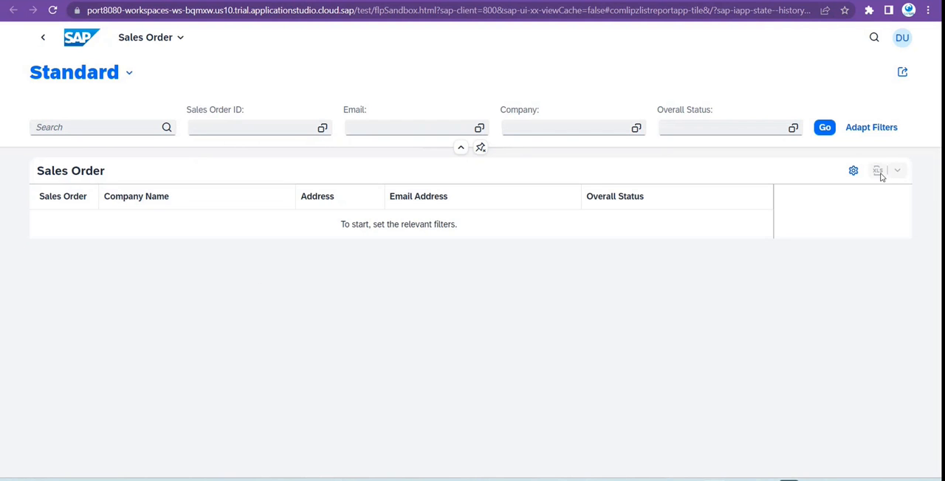
mouse_move(853, 170)
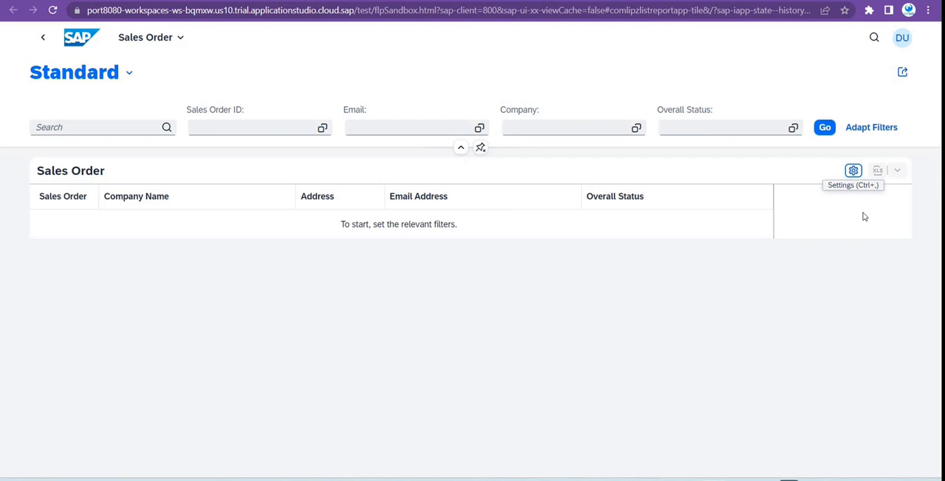
click(853, 171)
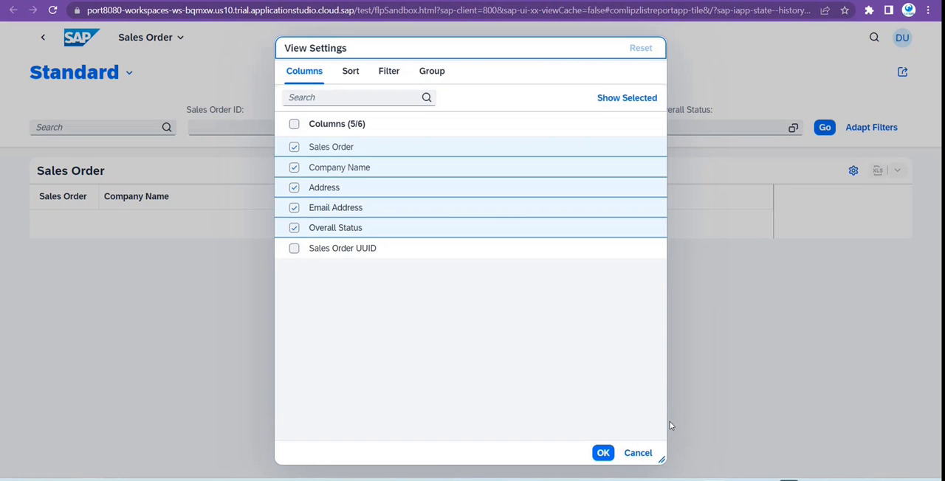
Load the sales orders with Go, showing 100 rows with company, address, email and status.
click(603, 452)
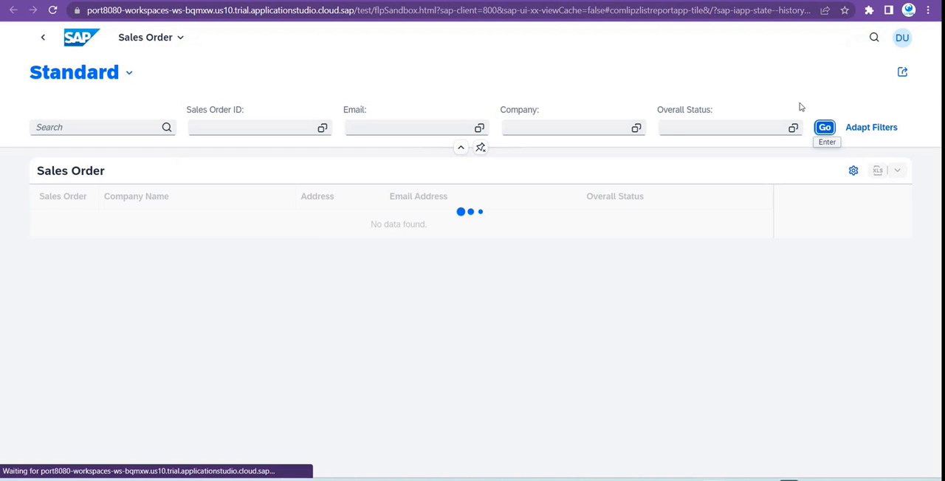
mouse_move(465, 287)
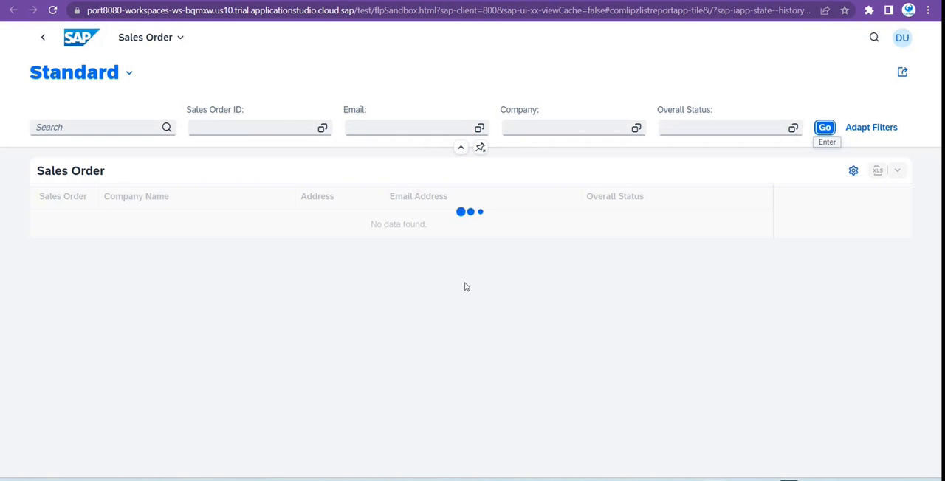
click(824, 127)
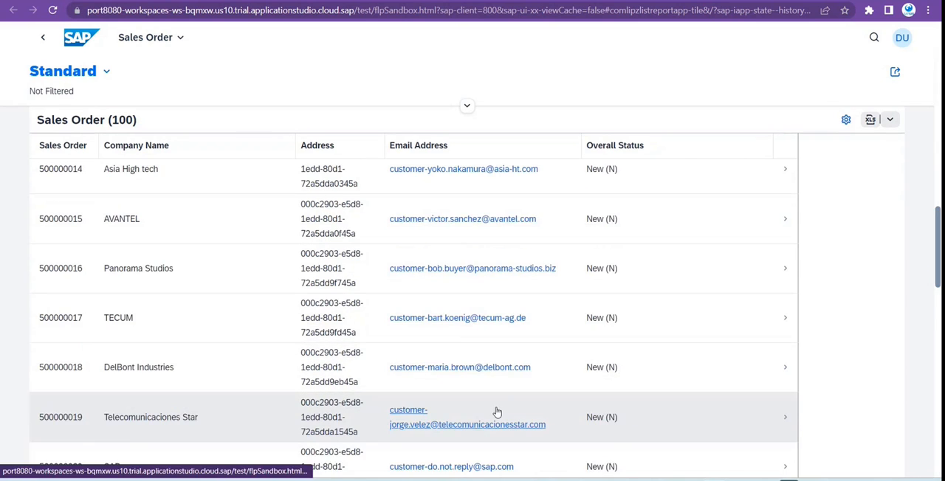
click(466, 106)
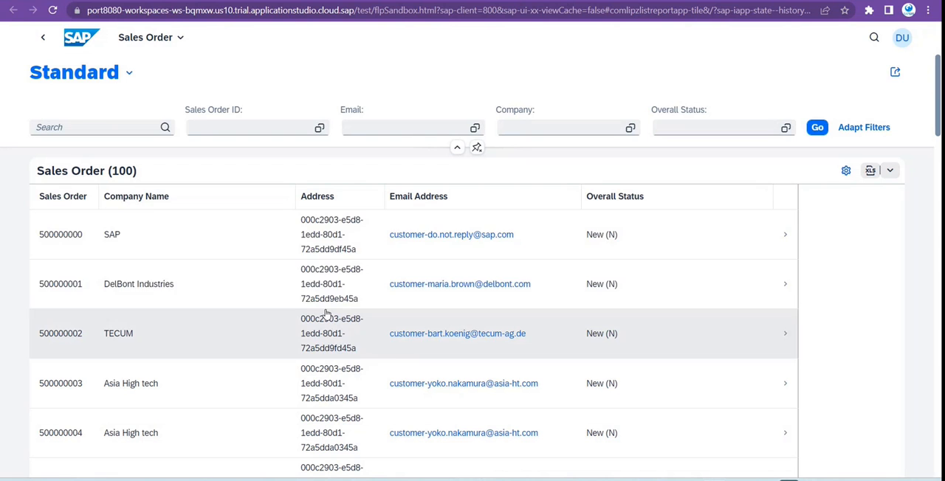
mouse_move(403, 177)
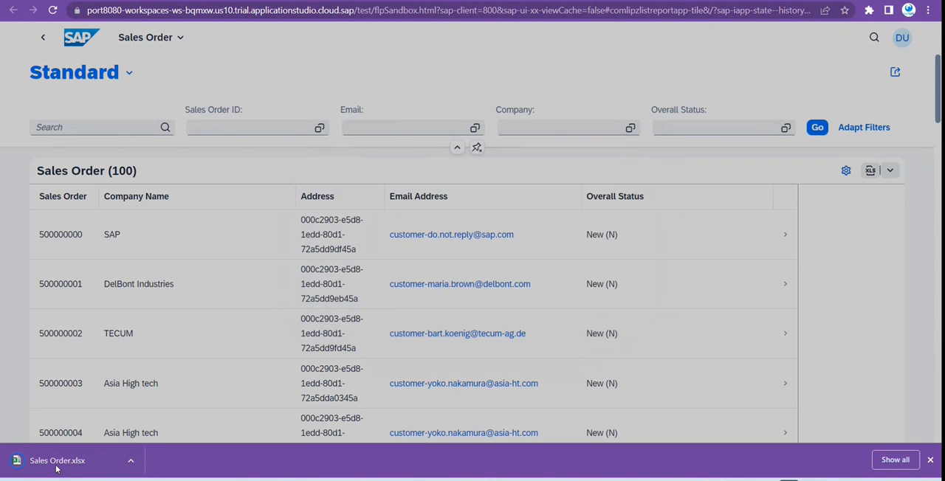
mouse_move(870, 170)
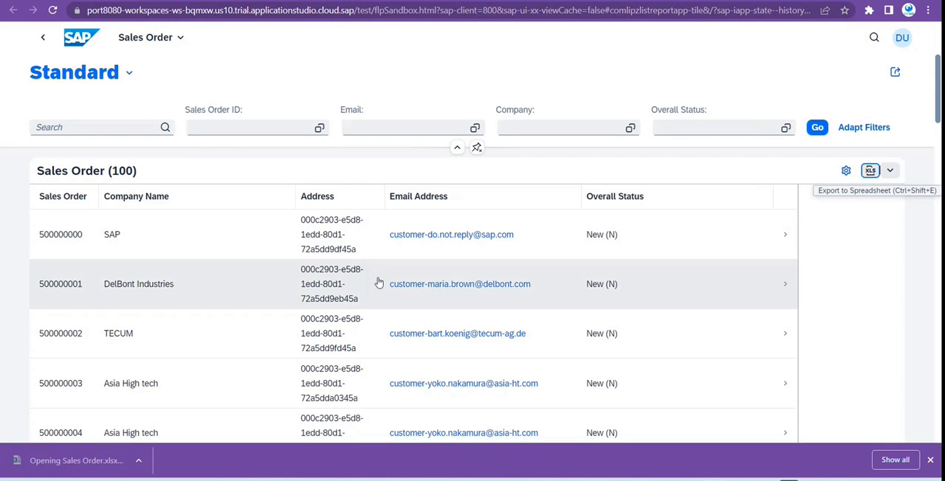
Export the Sales Order table to spreadsheet and review the 100 rows in Excel.
click(870, 170)
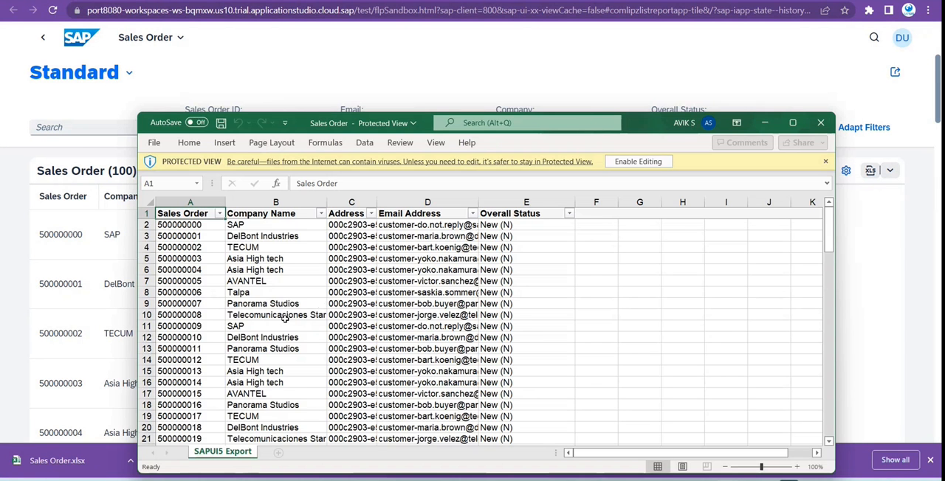
scroll(down, 3)
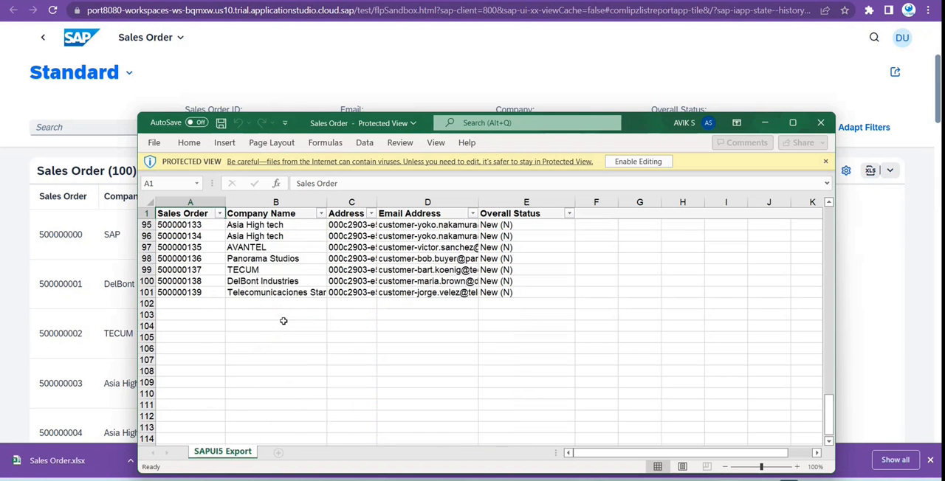
scroll(up, 3)
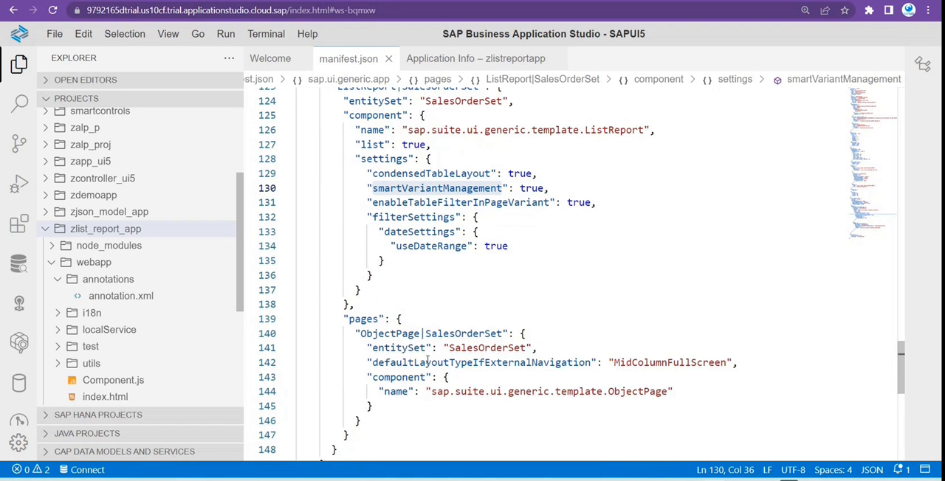
Scroll manifest.json down to the ListReport filterSettings entry with useDateRange.
scroll(down, 3)
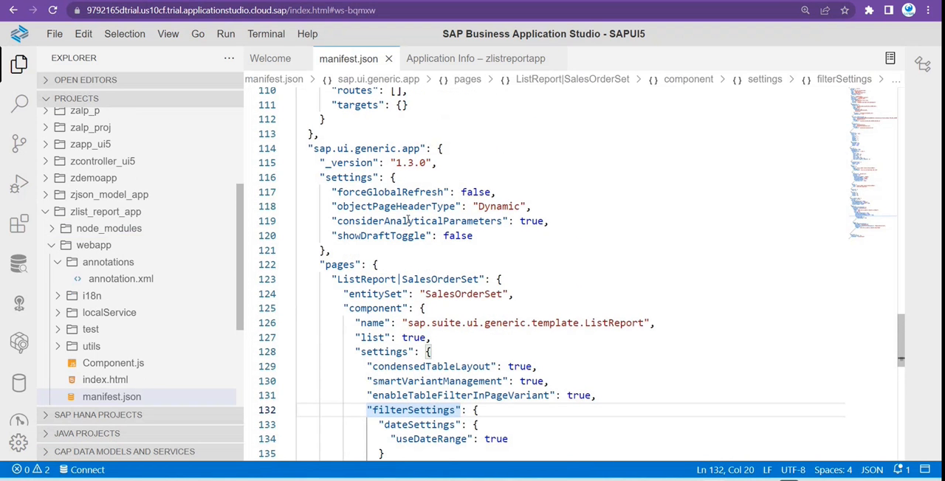
scroll(down, 3)
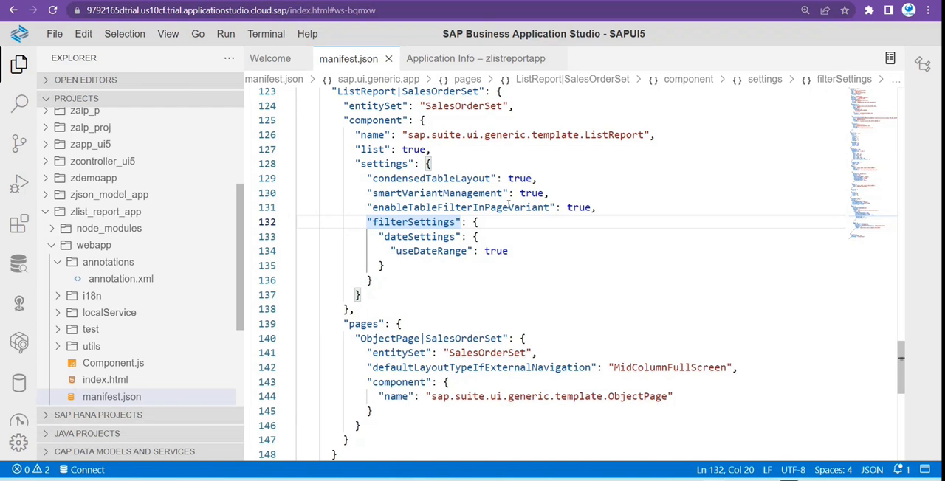
mouse_move(502, 327)
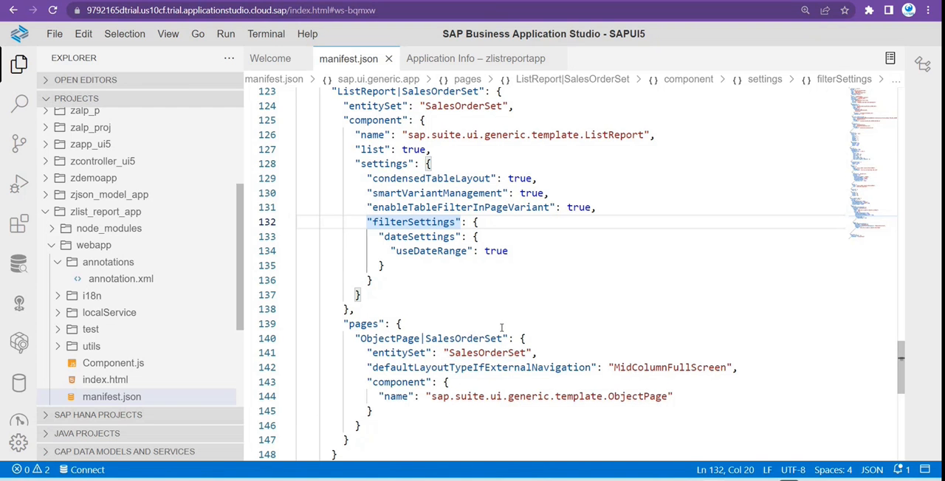